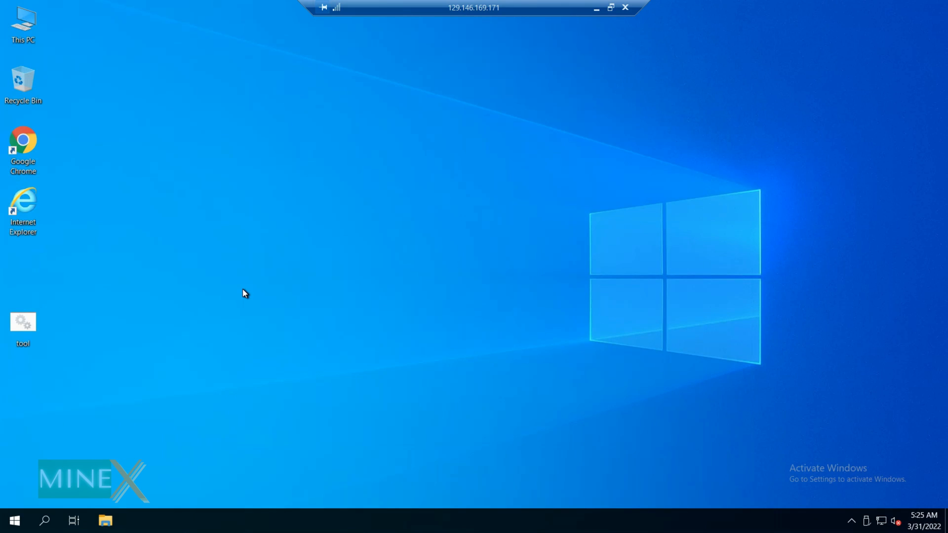
Launch Google Chrome on the remote Windows desktop
{"action": "left_click", "coordinate": [23, 143]}
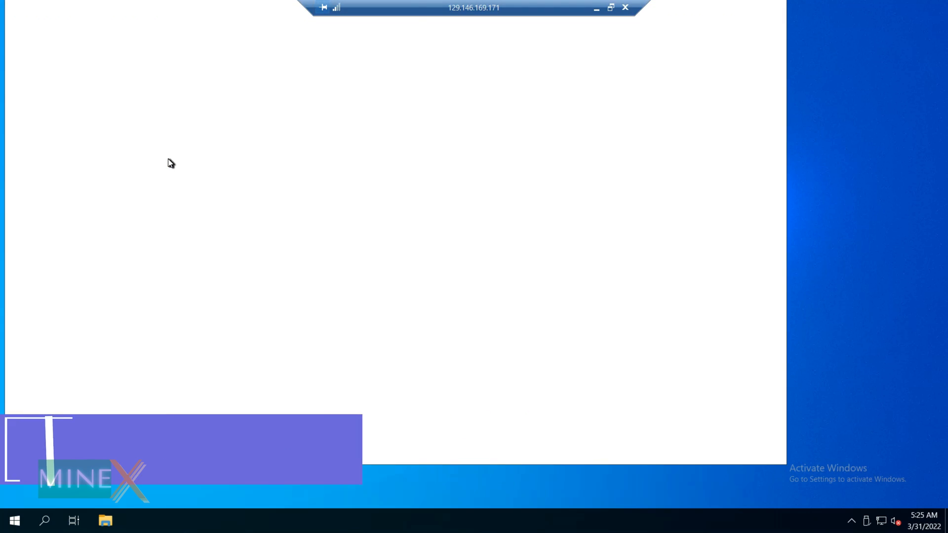
{"action": "left_click", "coordinate": [136, 520]}
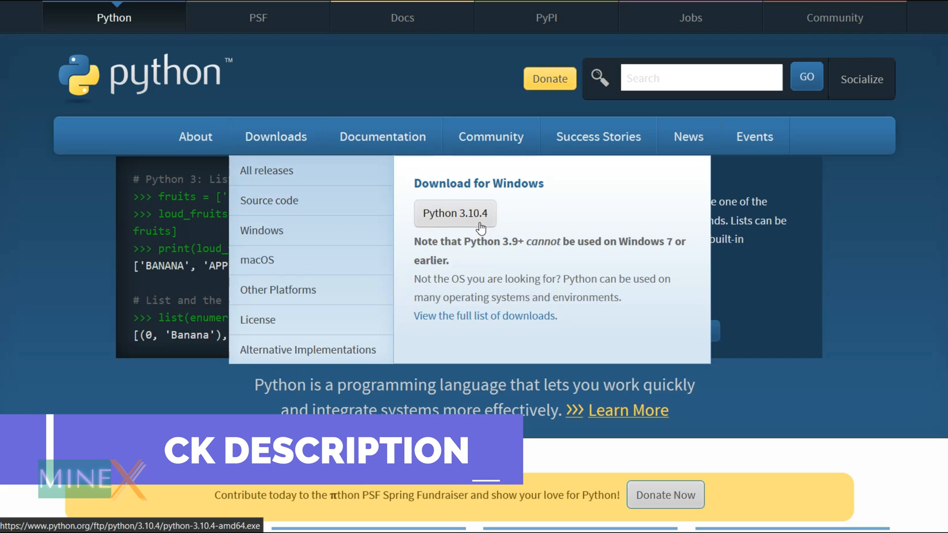
Download the Python 3.10.4 Windows installer from python.org
{"action": "left_click", "coordinate": [455, 213]}
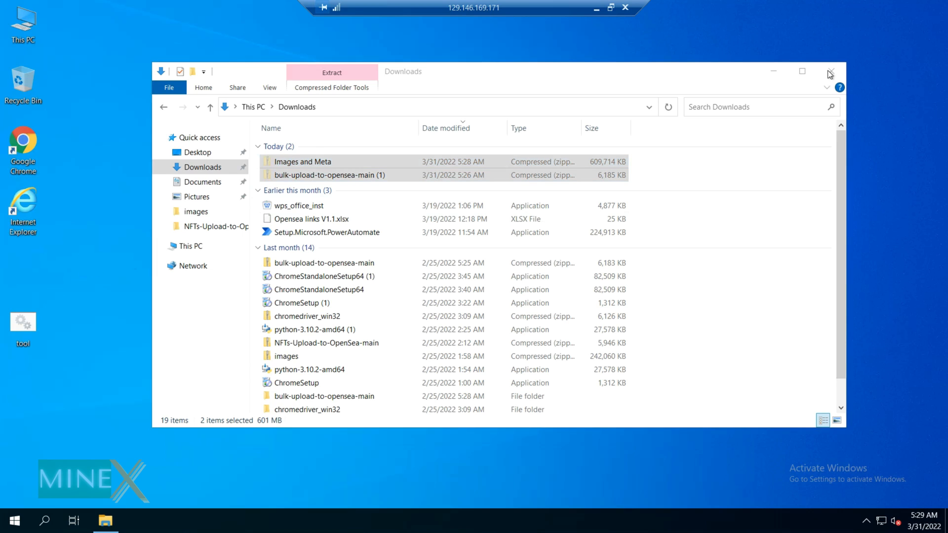
Create a desktop NFT folder and extract the bulk-upload-to-opensea-main archive inside it
{"action": "left_click", "coordinate": [829, 71]}
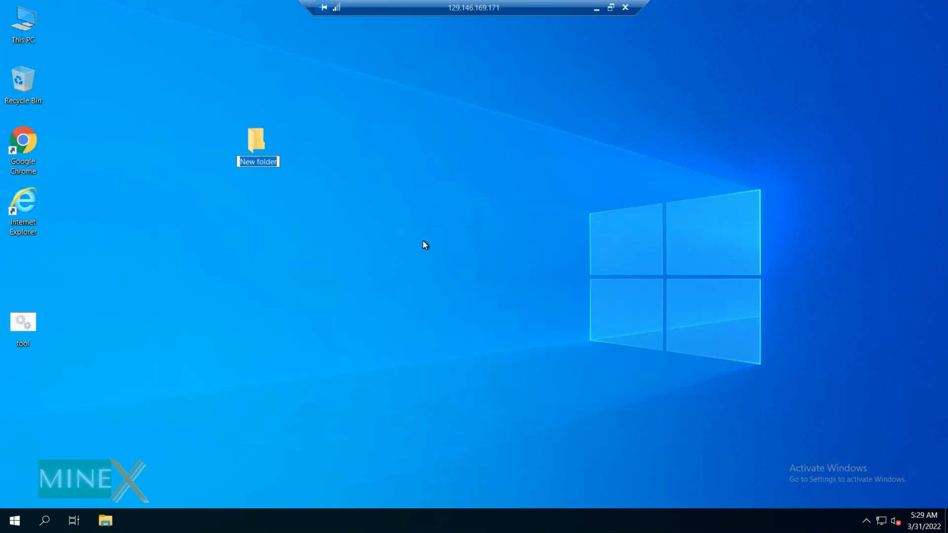
{"action": "type", "text": "NFT"}
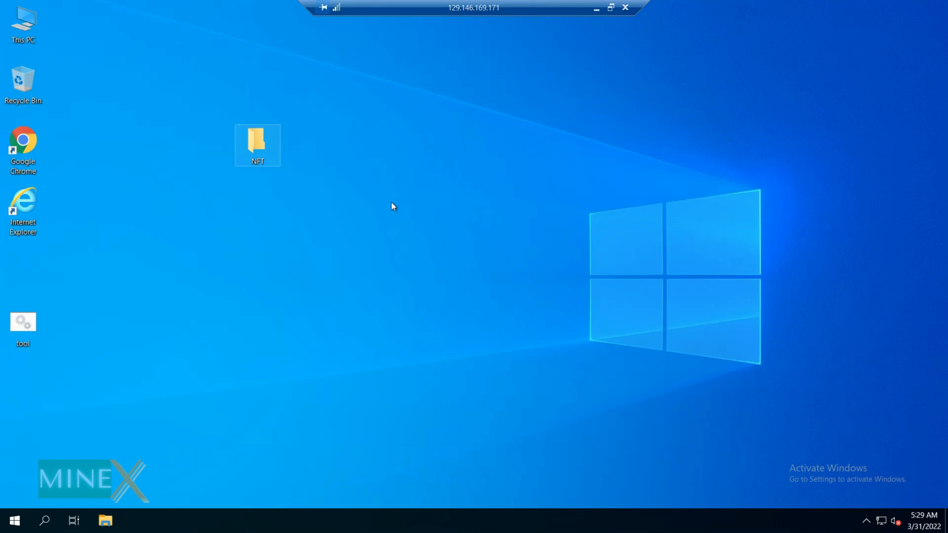
{"action": "double_click", "coordinate": [258, 140]}
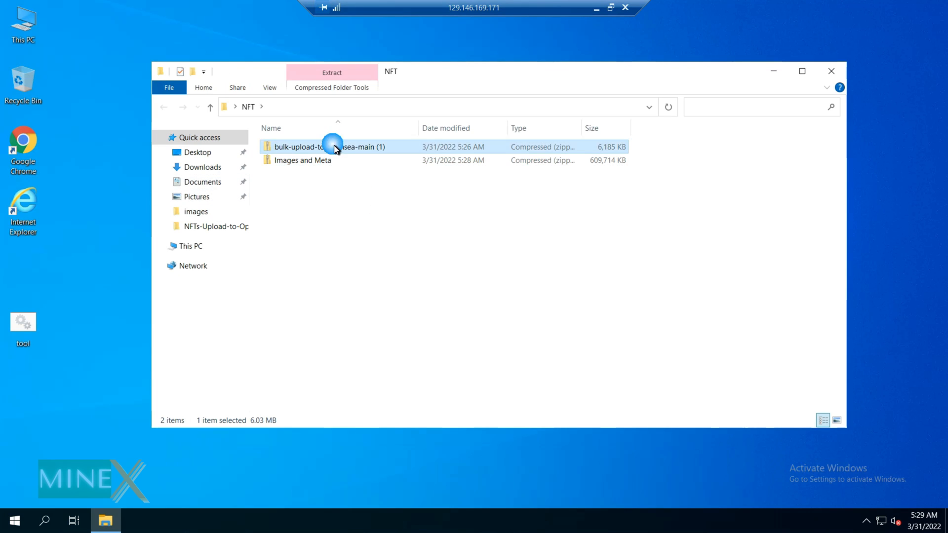
{"action": "left_click", "coordinate": [331, 72]}
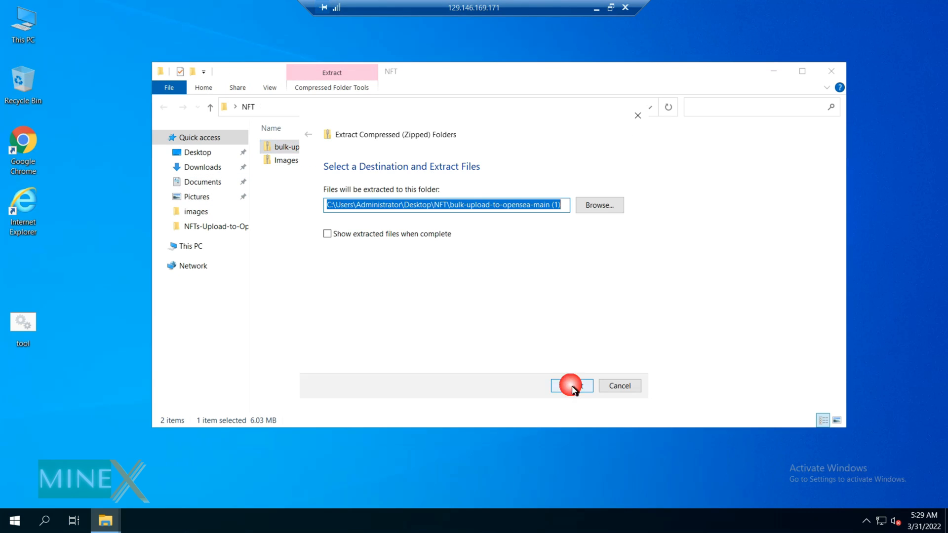
{"action": "left_click", "coordinate": [571, 385]}
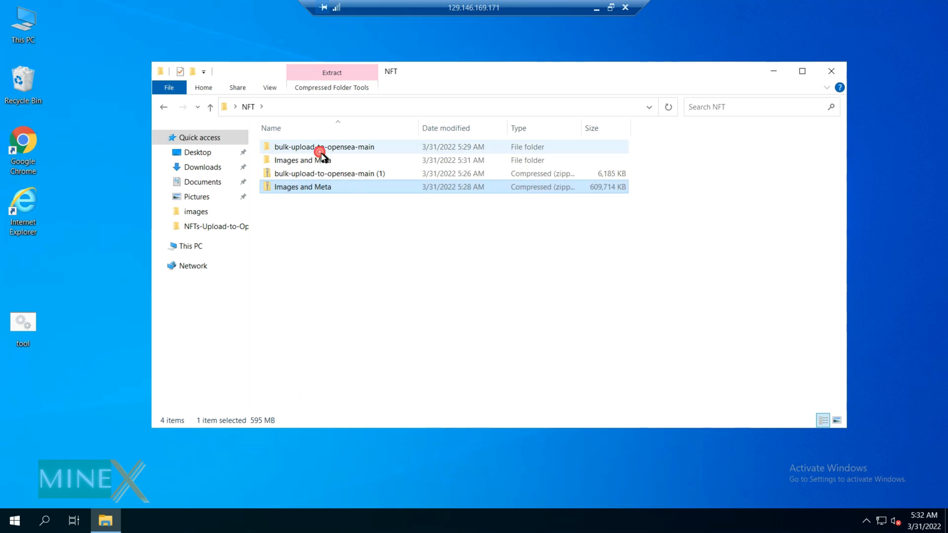
Permanently delete the two sample images from bulk-upload-to-opensea-main's src images folder
{"action": "double_click", "coordinate": [323, 146]}
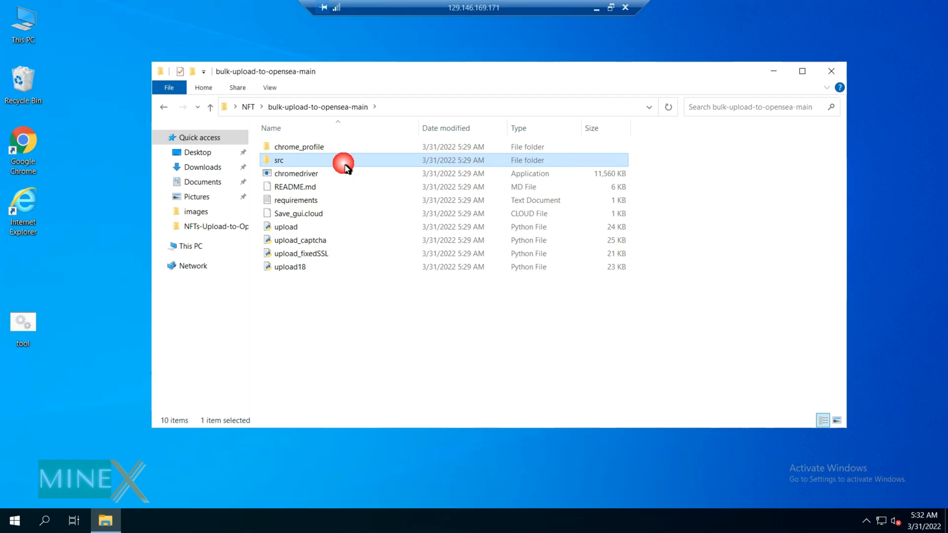
{"action": "double_click", "coordinate": [278, 159]}
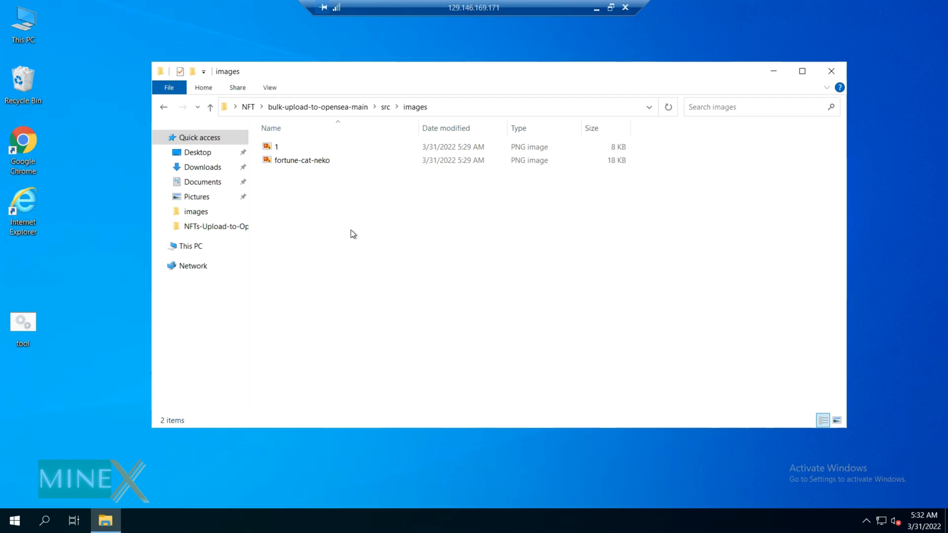
{"action": "key", "text": "Delete"}
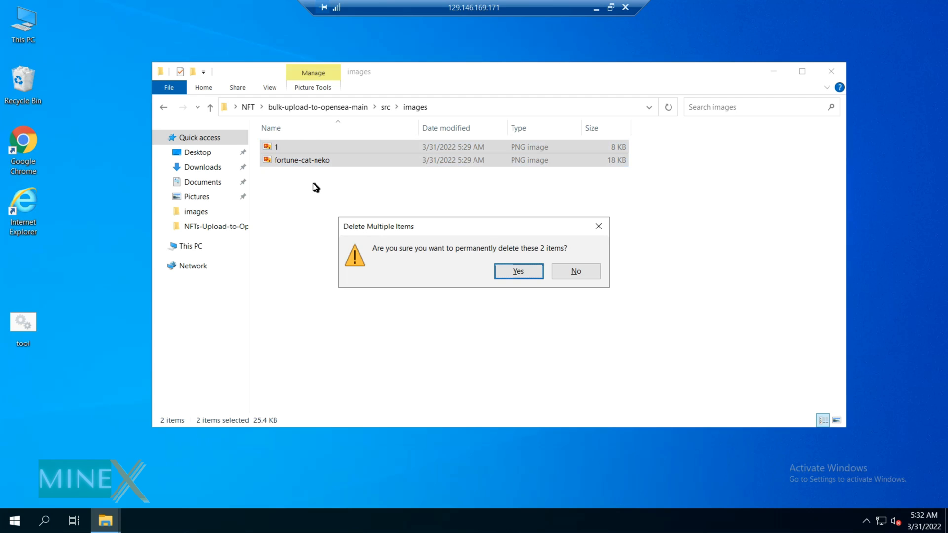
{"action": "left_click", "coordinate": [518, 271]}
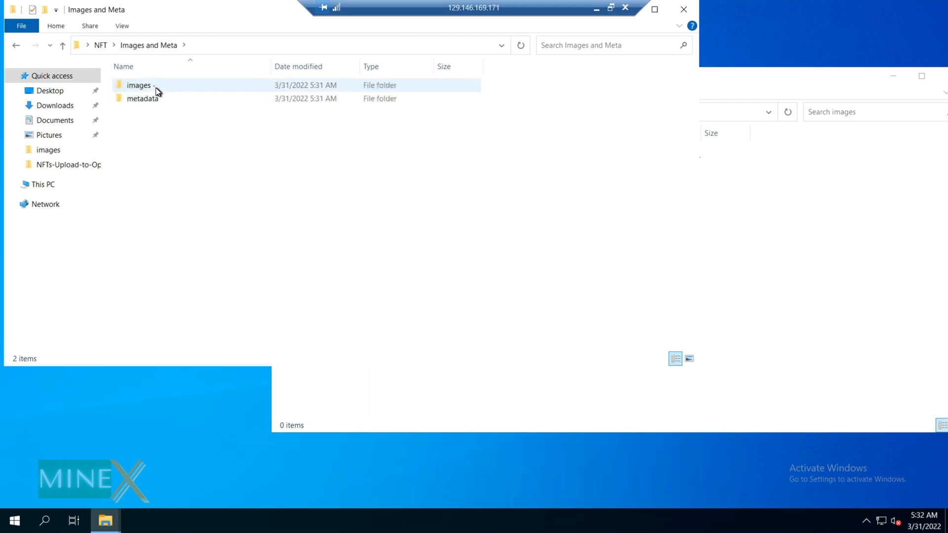
Browse the collection's images in Images and Meta, then open its metadata folder
{"action": "double_click", "coordinate": [139, 84]}
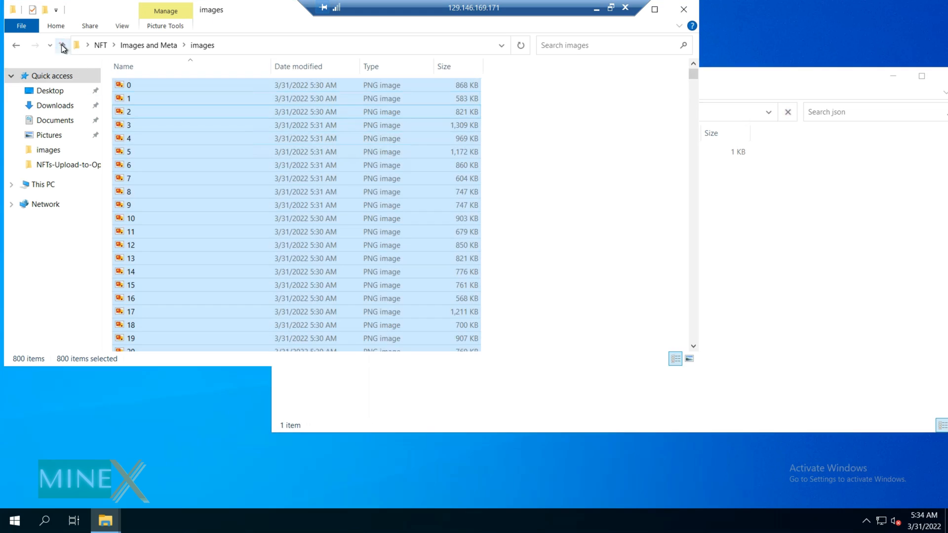
{"action": "left_click", "coordinate": [62, 45]}
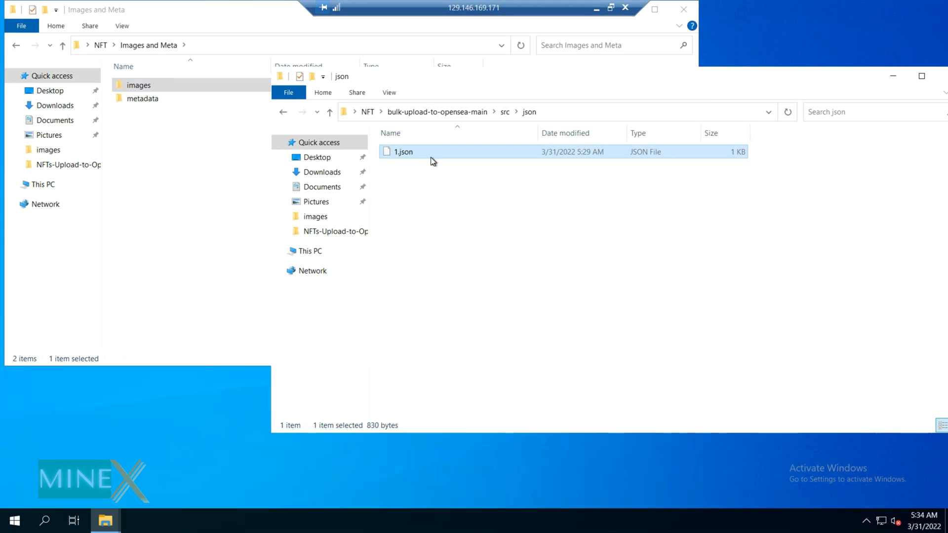
{"action": "left_click", "coordinate": [143, 98]}
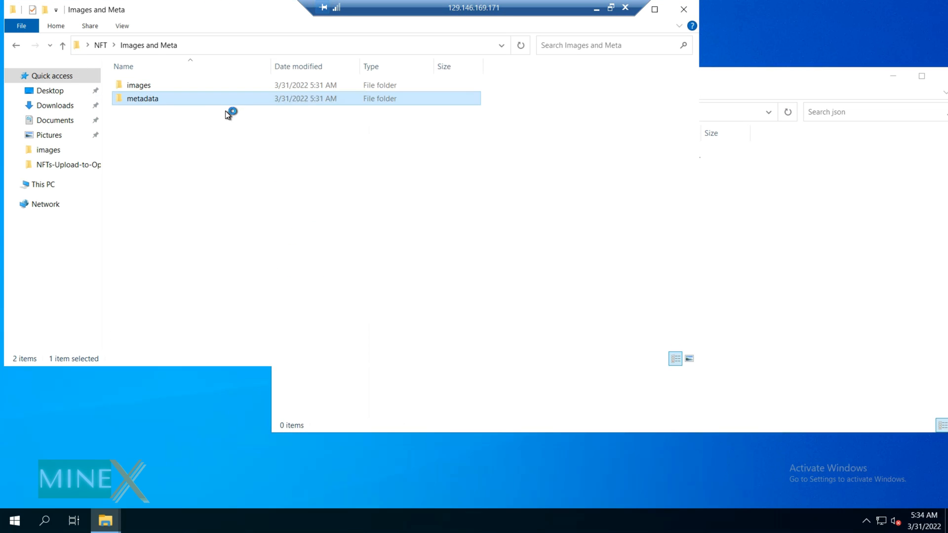
{"action": "double_click", "coordinate": [143, 98]}
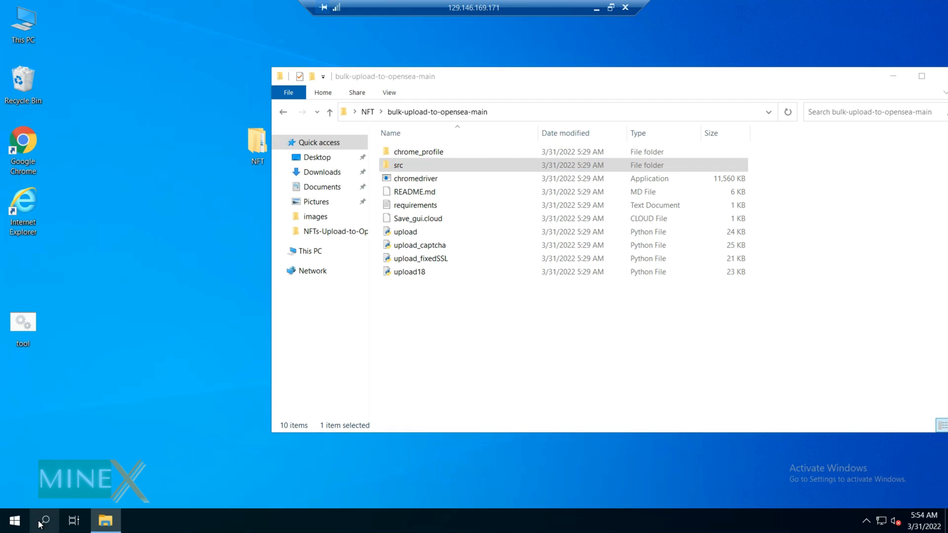
Launch Command Prompt from the Windows search
{"action": "left_click", "coordinate": [44, 520]}
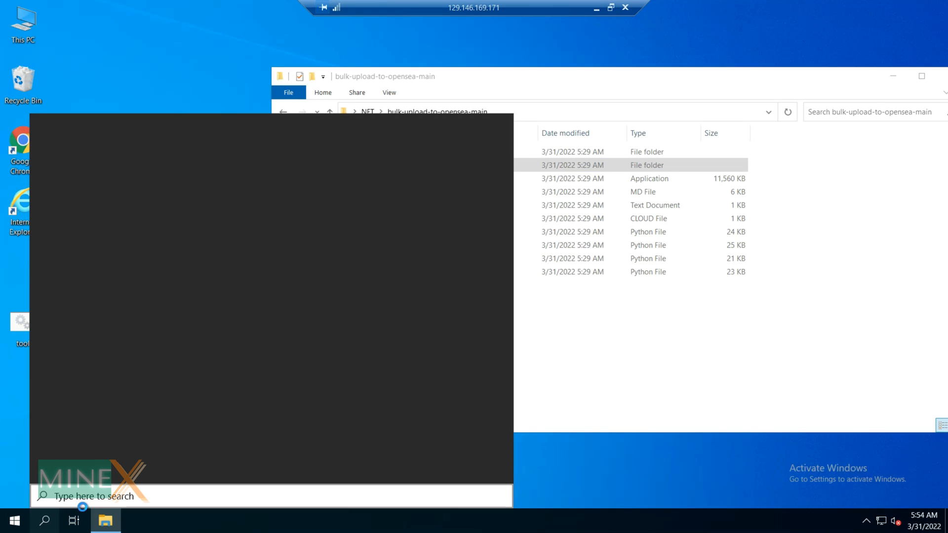
{"action": "type", "text": "cmd"}
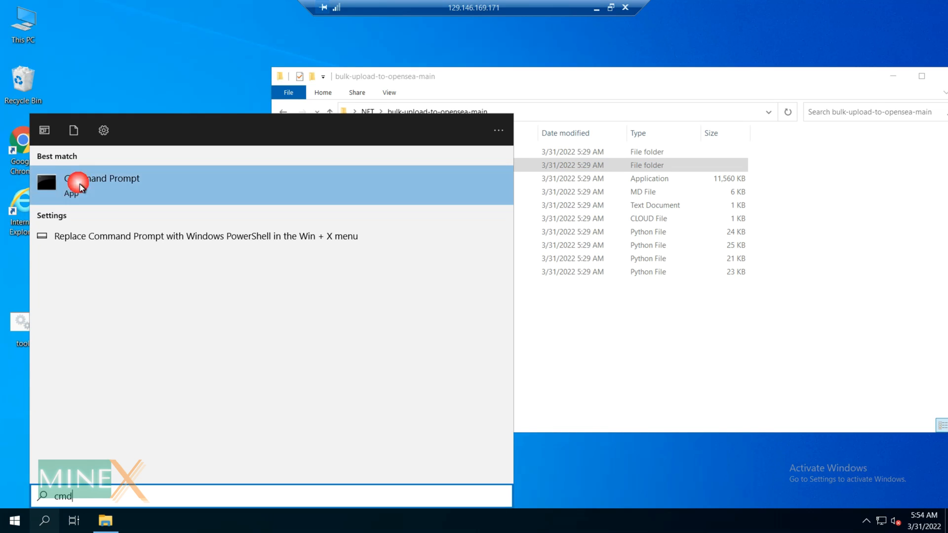
{"action": "left_click", "coordinate": [101, 181]}
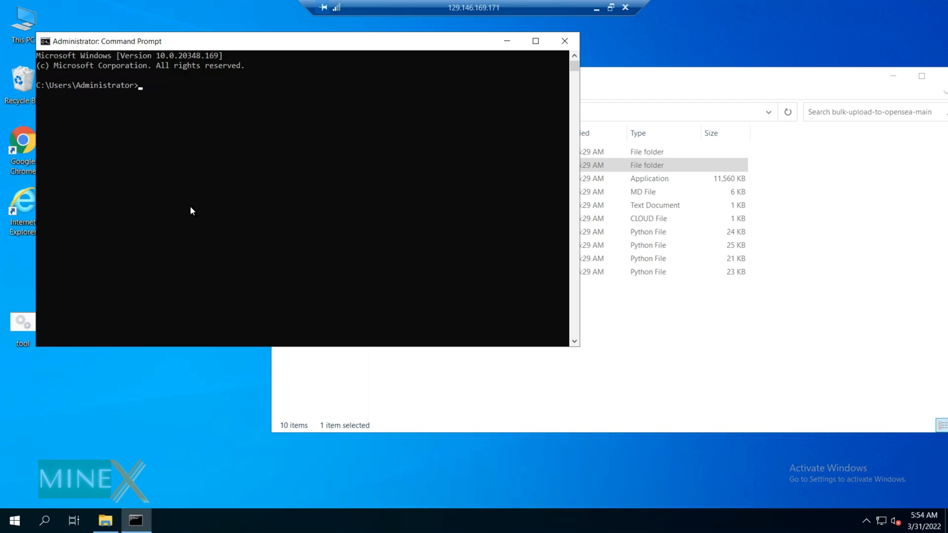
In the uploader folder, install requirements.txt packages and run python upload_captcha.py
{"action": "type", "text": "cd"}
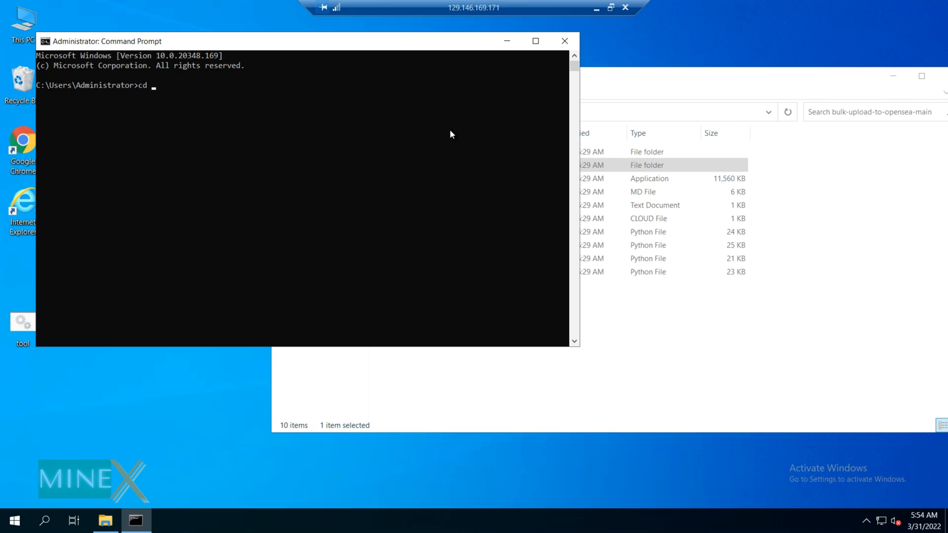
{"action": "mouse_move", "coordinate": [455, 131]}
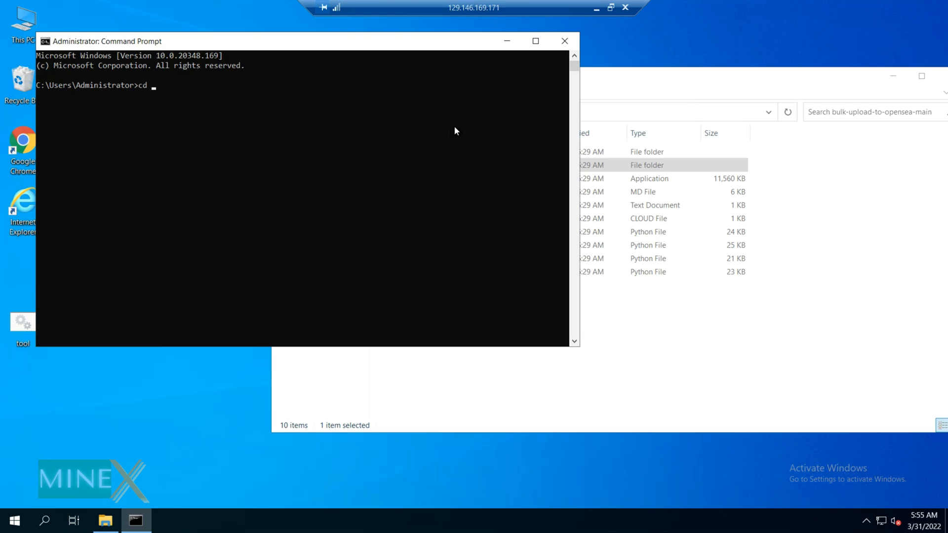
{"action": "left_click", "coordinate": [459, 112]}
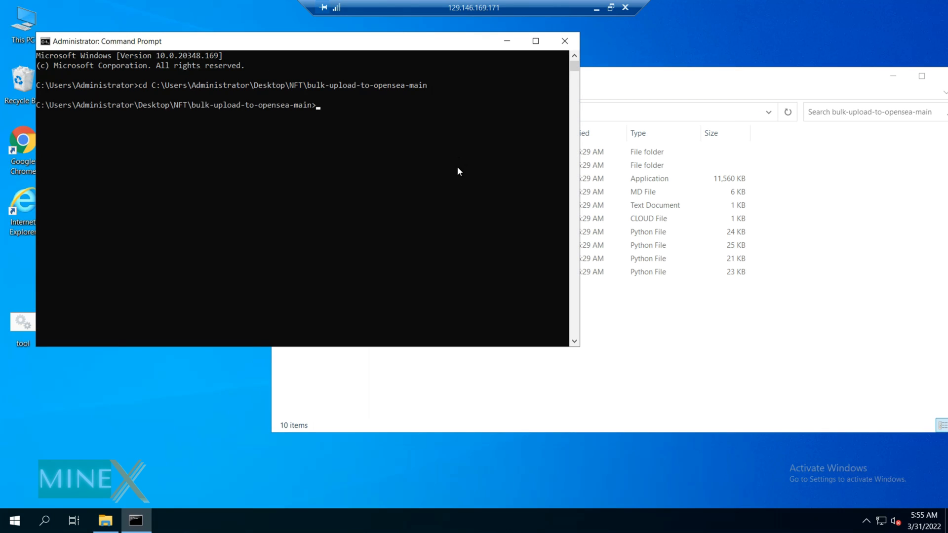
{"action": "type", "text": "pip install -r requirements.txt"}
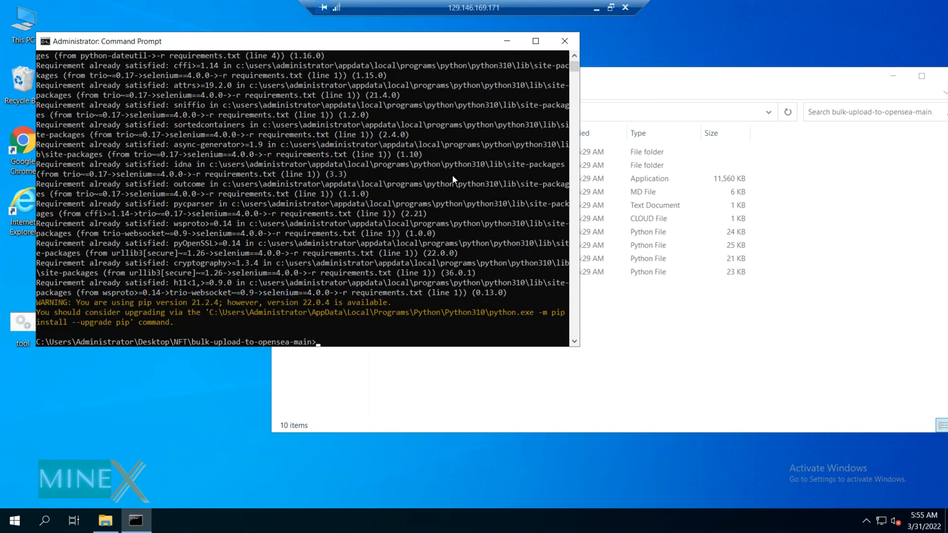
{"action": "mouse_move", "coordinate": [441, 393]}
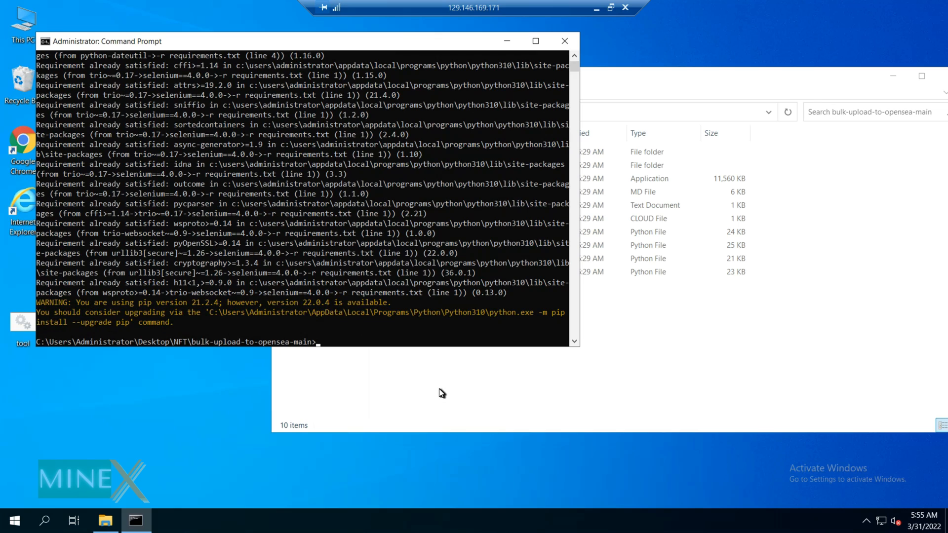
{"action": "mouse_move", "coordinate": [460, 394]}
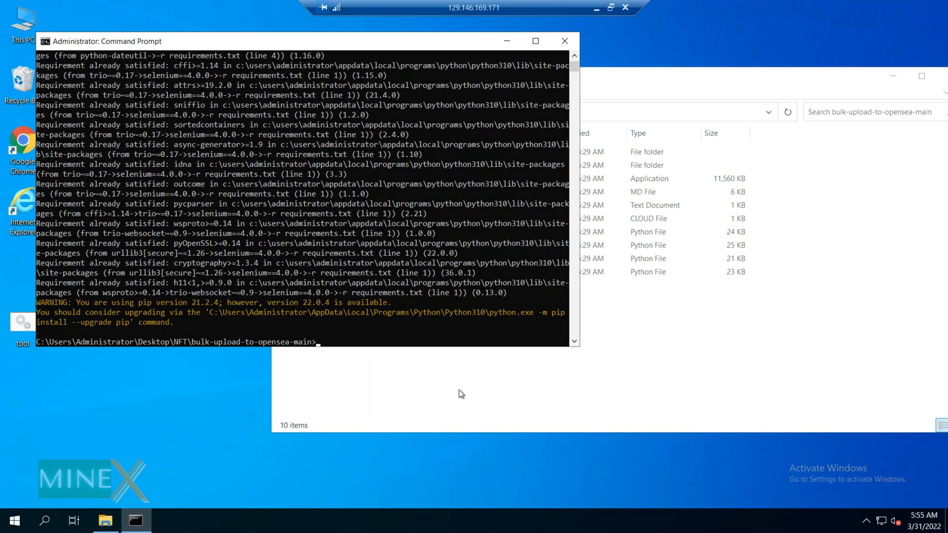
{"action": "mouse_move", "coordinate": [464, 393]}
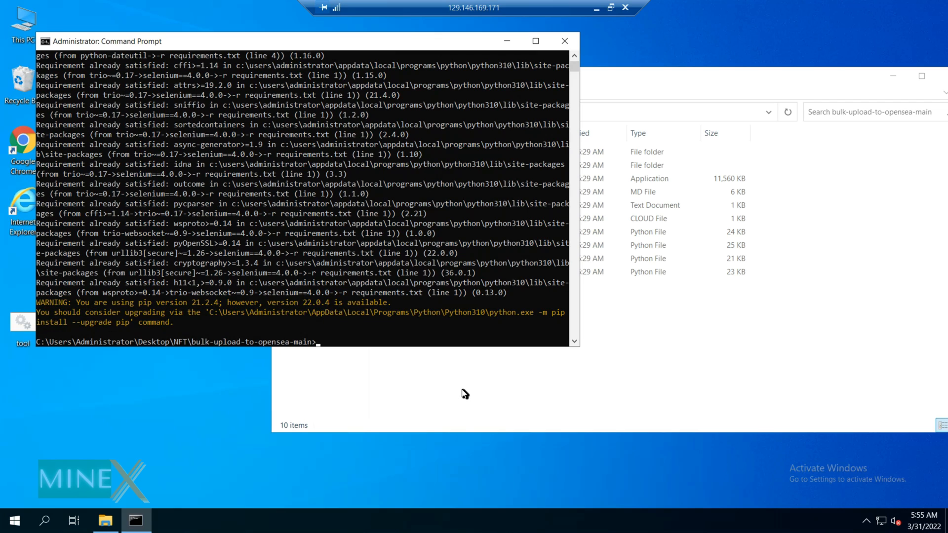
{"action": "type", "text": "python upload_captcha.py"}
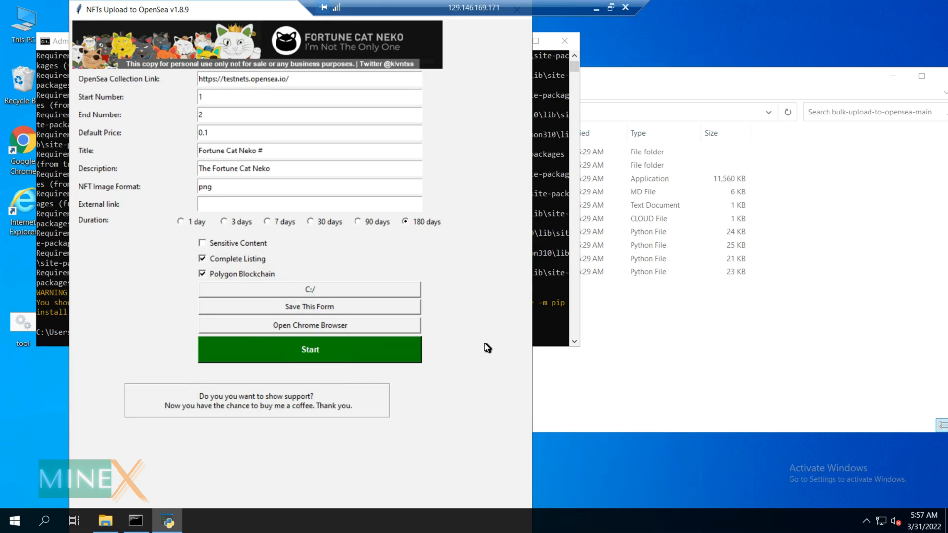
{"action": "mouse_move", "coordinate": [457, 345]}
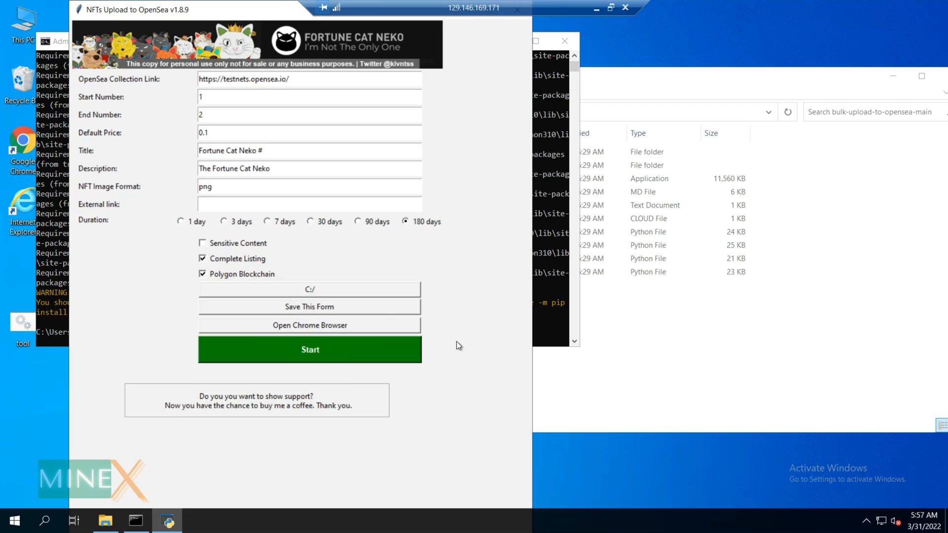
{"action": "mouse_move", "coordinate": [367, 236]}
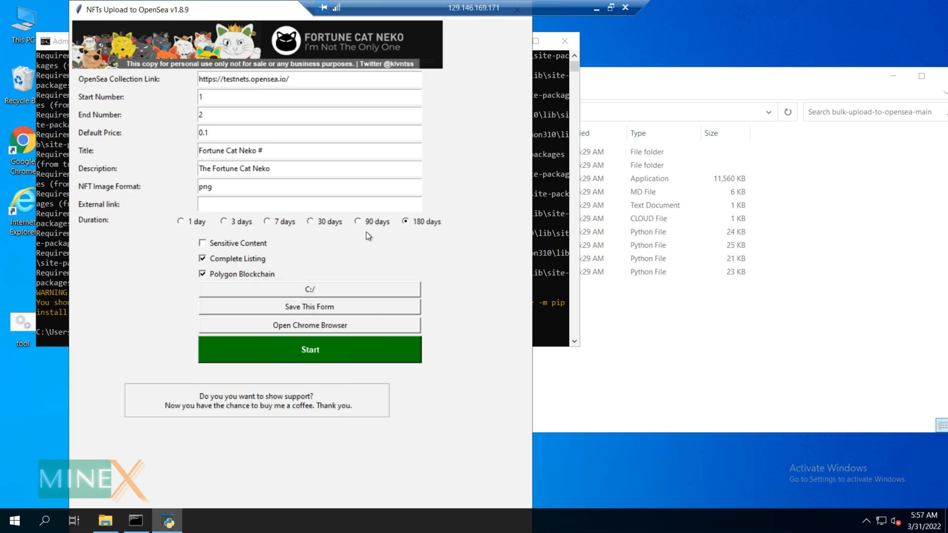
{"action": "mouse_move", "coordinate": [208, 414]}
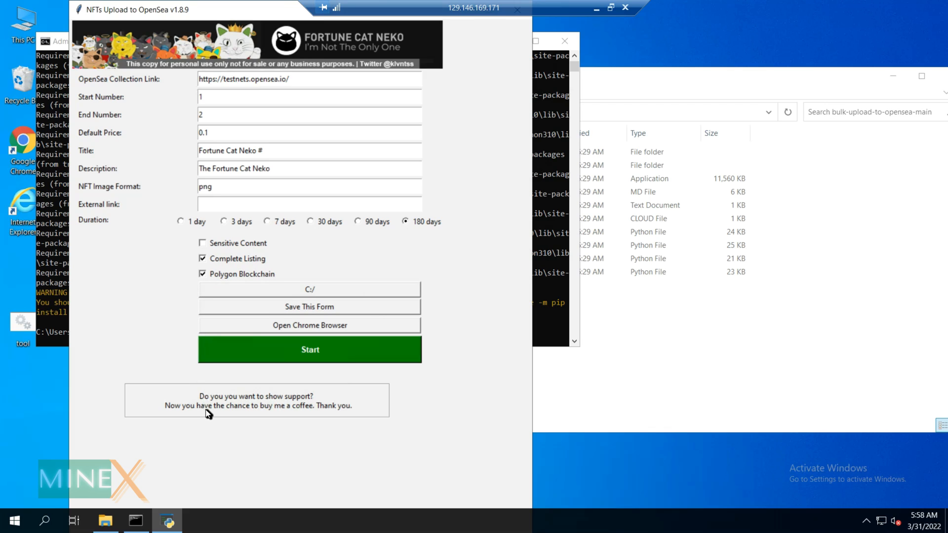
{"action": "mouse_move", "coordinate": [313, 91]}
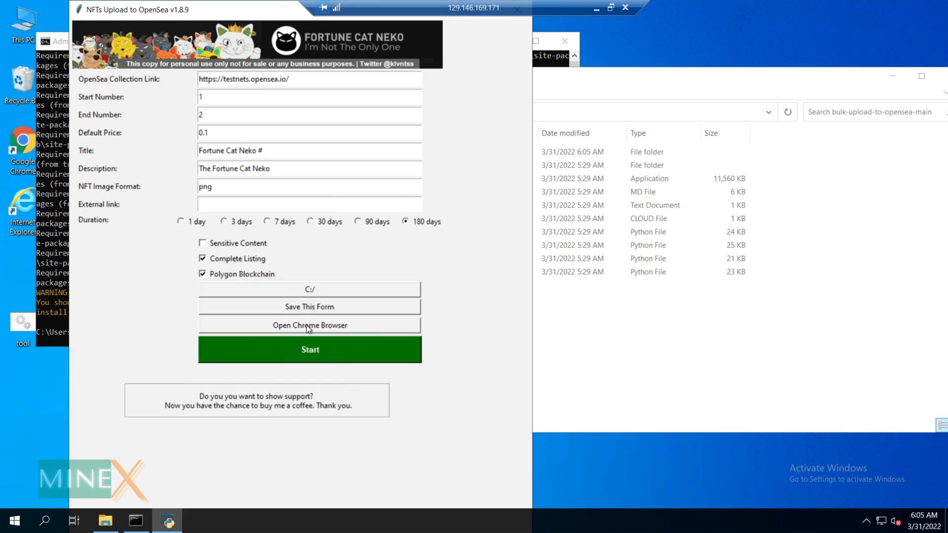
Launch Chrome with the uploader form's Open Chrome Browser button
{"action": "left_click", "coordinate": [309, 325]}
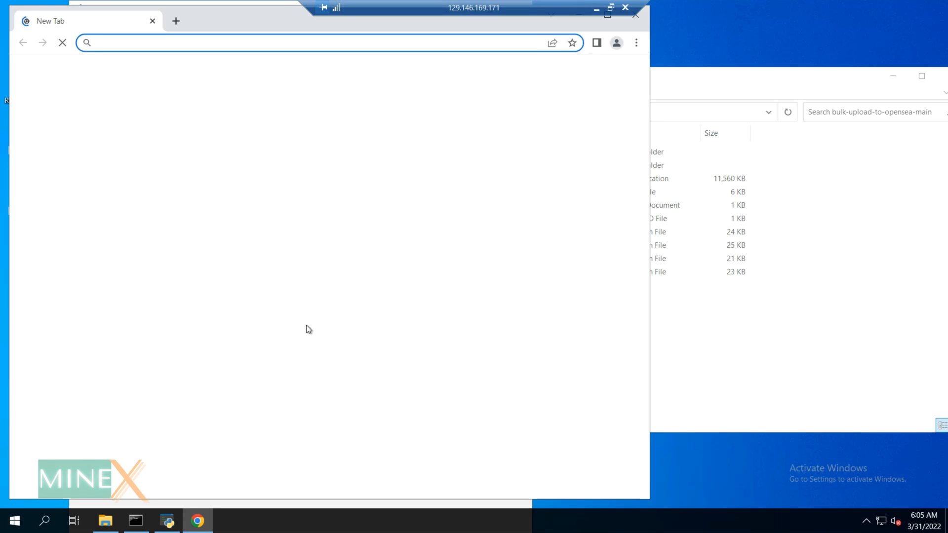
Open Chrome Settings and its About Chrome page to check the version
{"action": "left_click", "coordinate": [636, 42]}
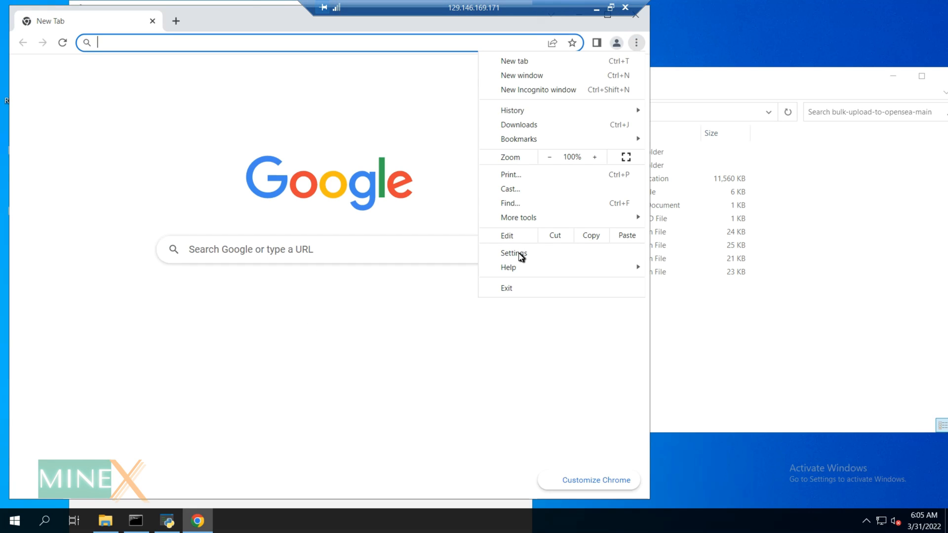
{"action": "left_click", "coordinate": [513, 253]}
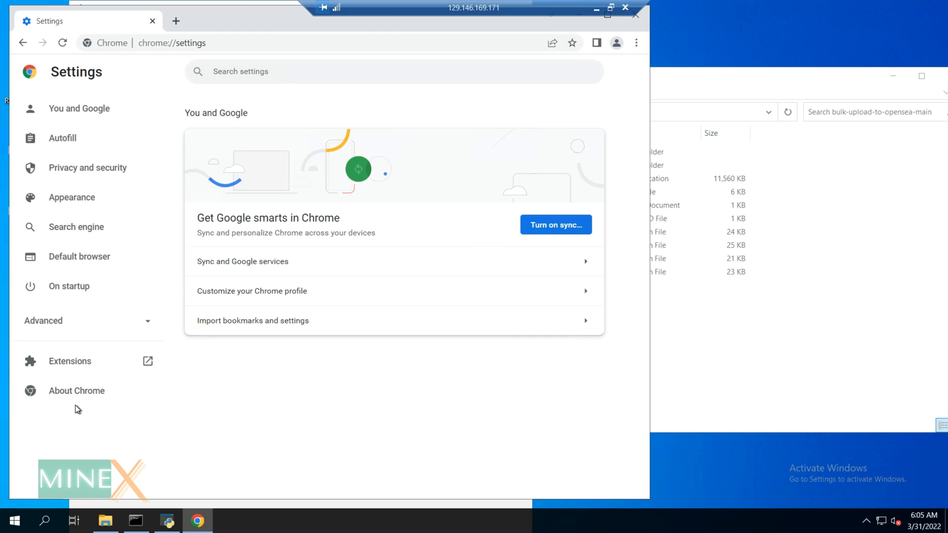
{"action": "left_click", "coordinate": [77, 391]}
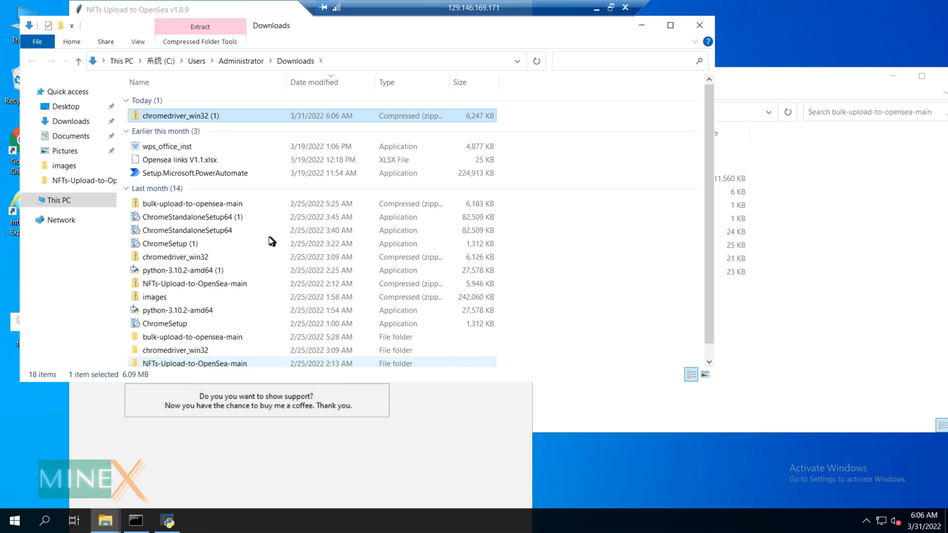
Copy chromedriver from the new zip into bulk-upload-to-opensea-main and run it as administrator
{"action": "double_click", "coordinate": [180, 116]}
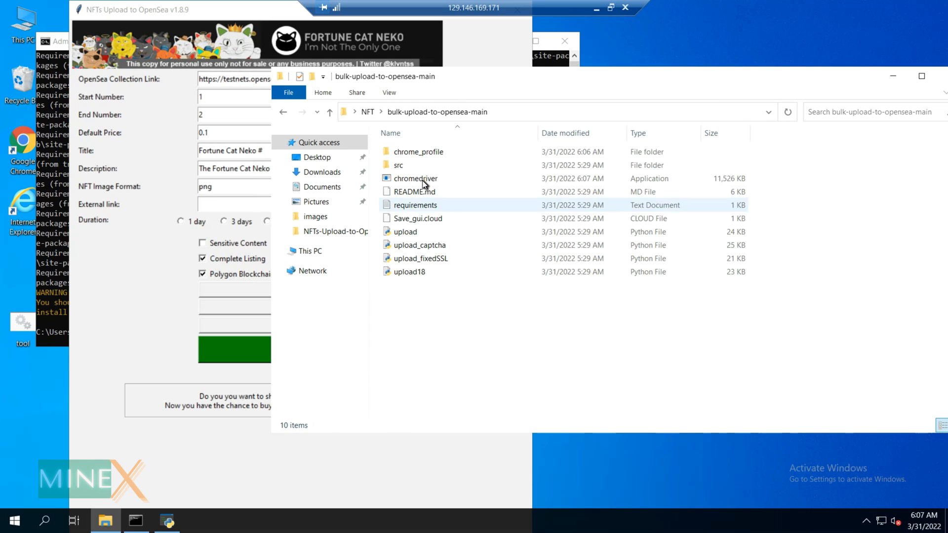
{"action": "right_click", "coordinate": [416, 178]}
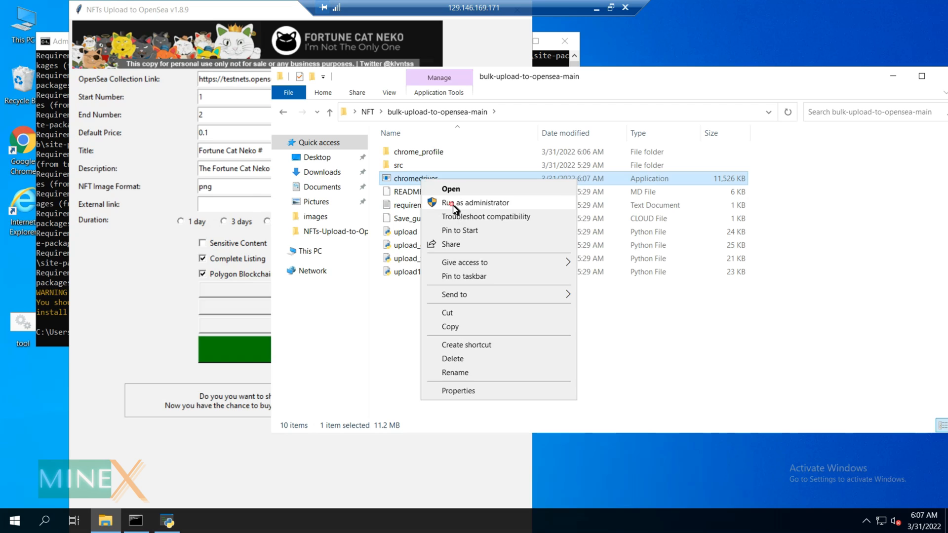
{"action": "left_click", "coordinate": [475, 202]}
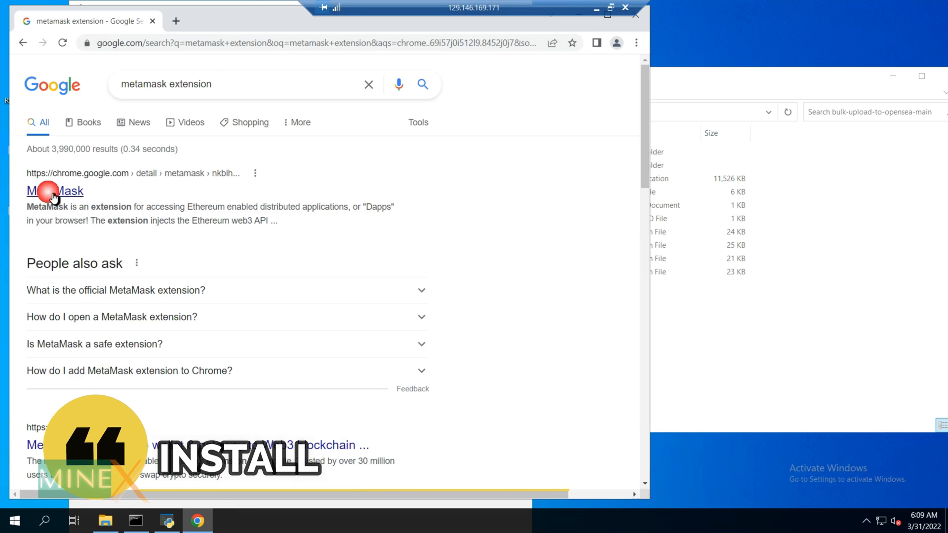
Open MetaMask's Chrome Web Store page from the search results and add it
{"action": "left_click", "coordinate": [54, 191]}
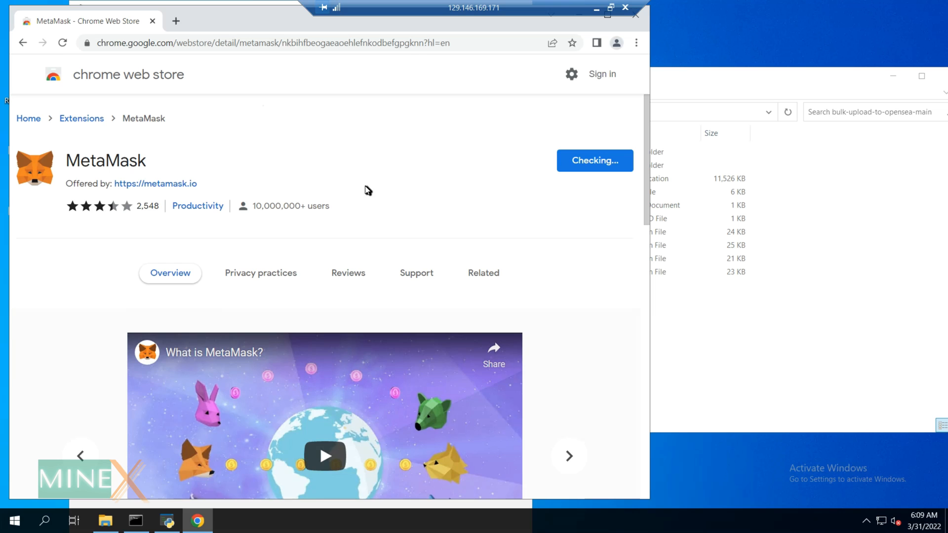
{"action": "mouse_move", "coordinate": [366, 189]}
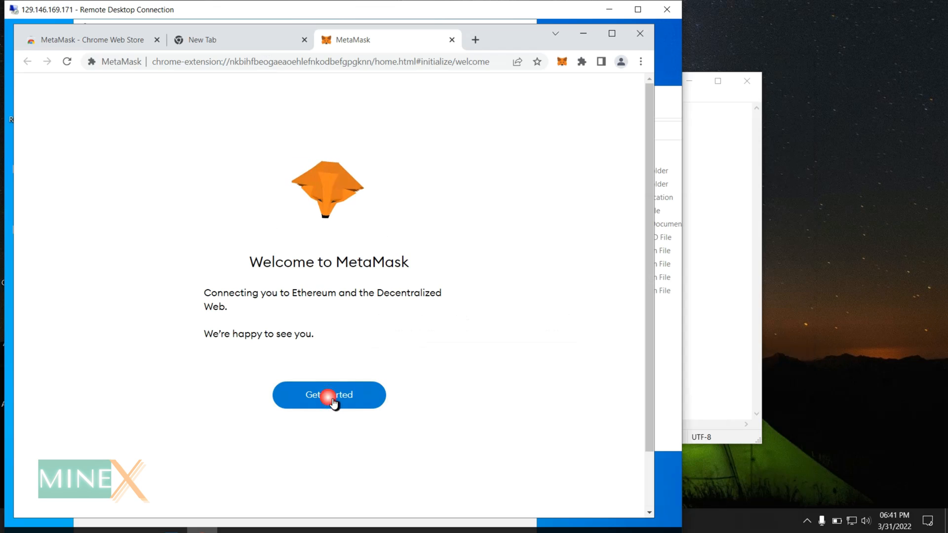
Import the existing wallet into MetaMask from its recovery phrase and dismiss What's new
{"action": "left_click", "coordinate": [328, 395]}
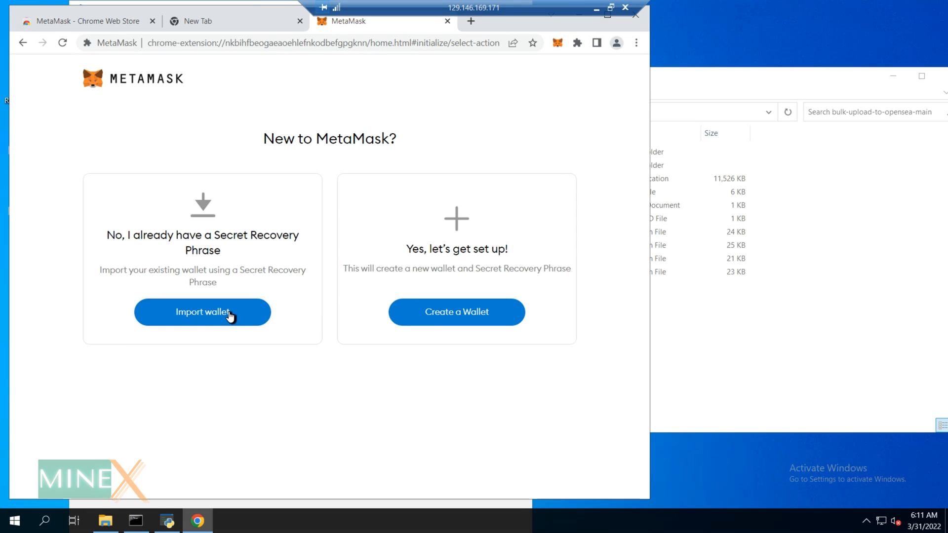
{"action": "left_click", "coordinate": [202, 312]}
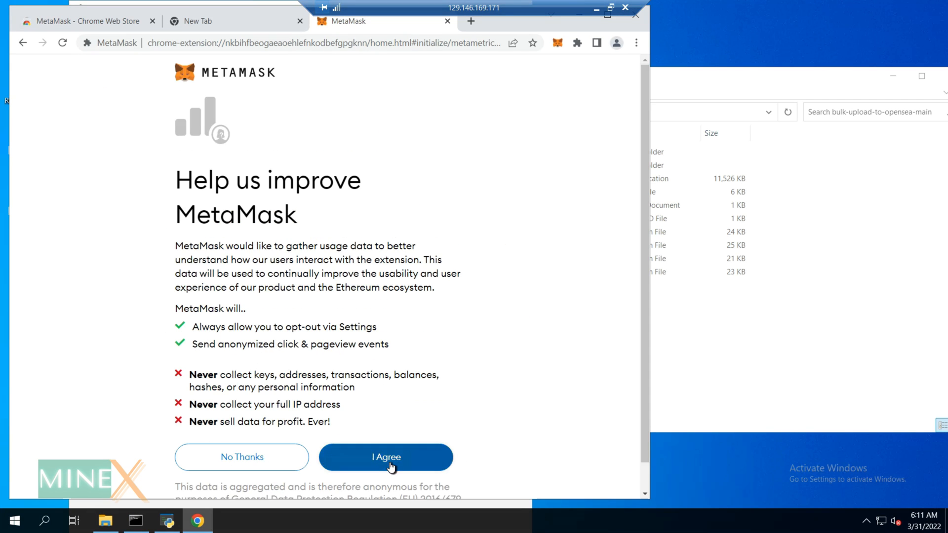
{"action": "left_click", "coordinate": [385, 456]}
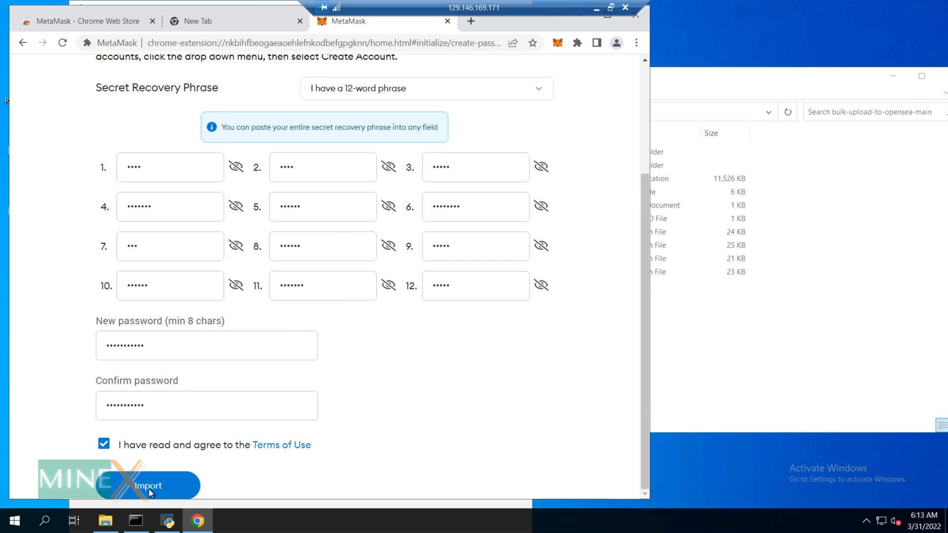
{"action": "left_click", "coordinate": [147, 486]}
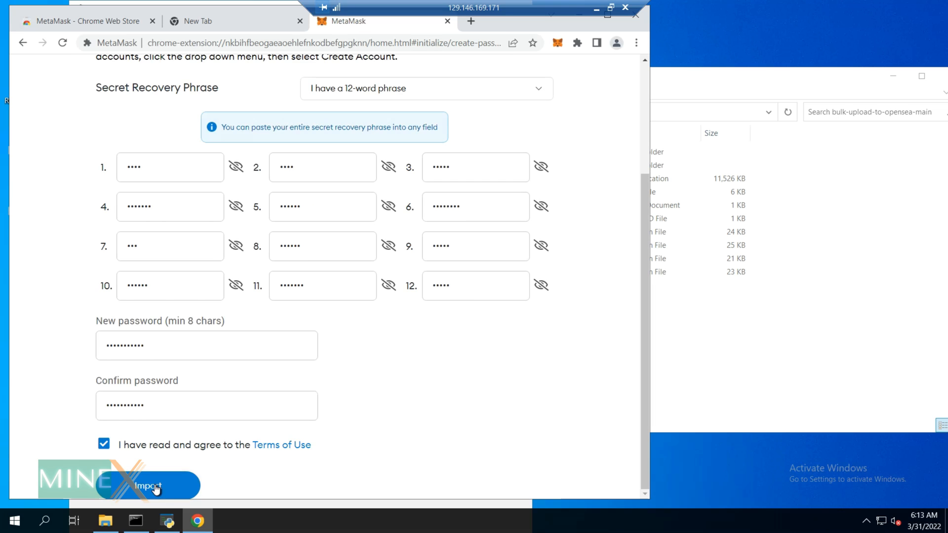
{"action": "left_click", "coordinate": [148, 485]}
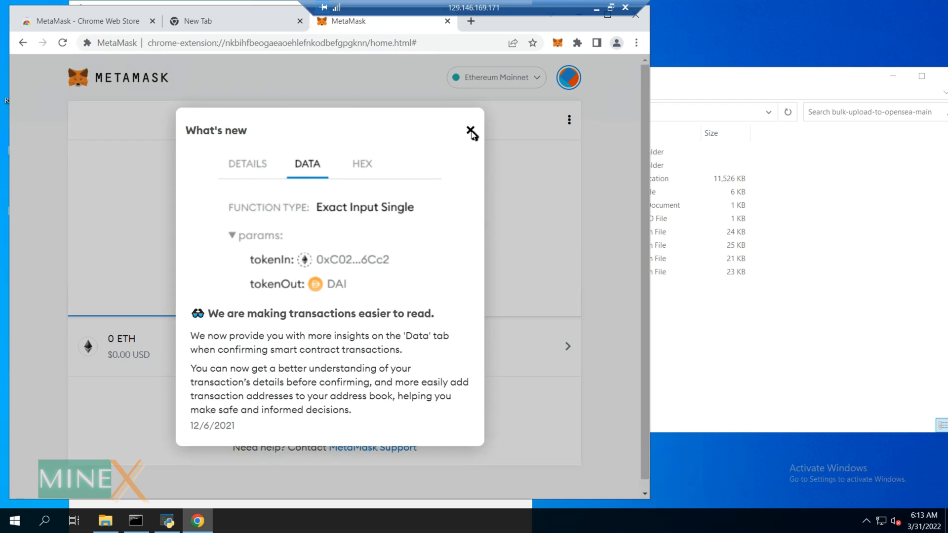
{"action": "left_click", "coordinate": [471, 132]}
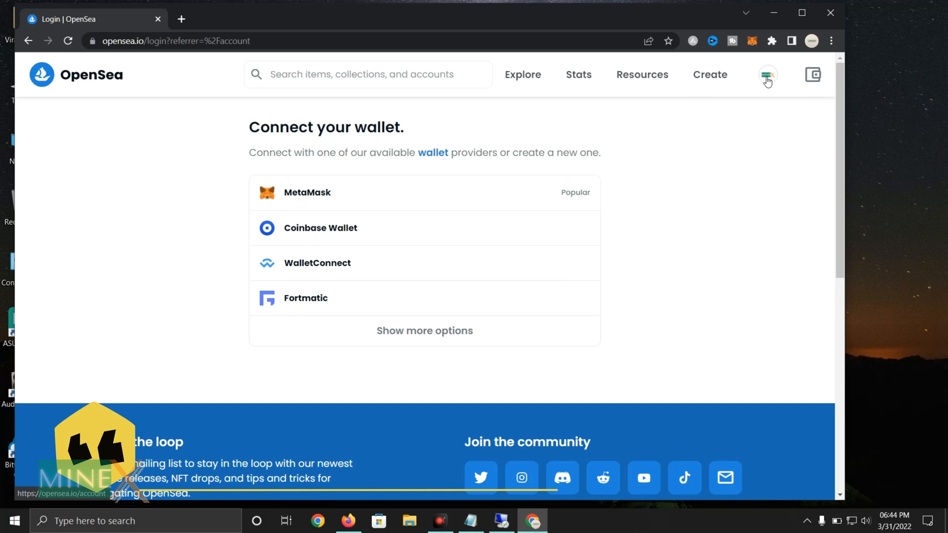
From My Collections, open Kick Skull's Add item page and select its web address
{"action": "left_click", "coordinate": [767, 75]}
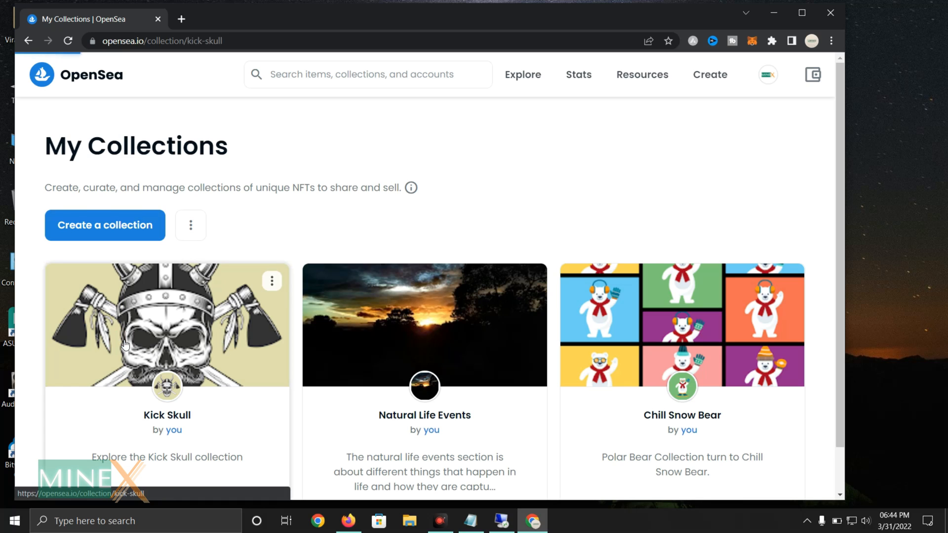
{"action": "left_click", "coordinate": [167, 323]}
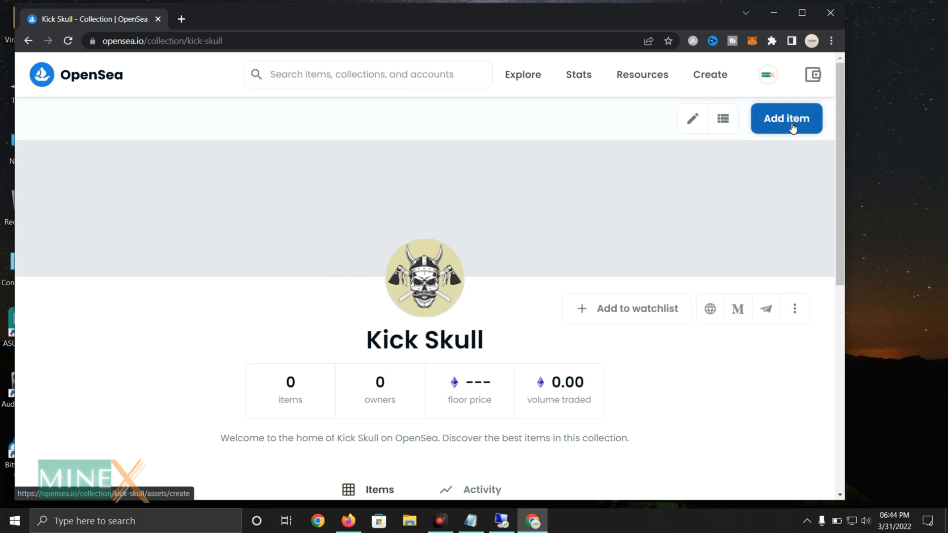
{"action": "left_click", "coordinate": [786, 118]}
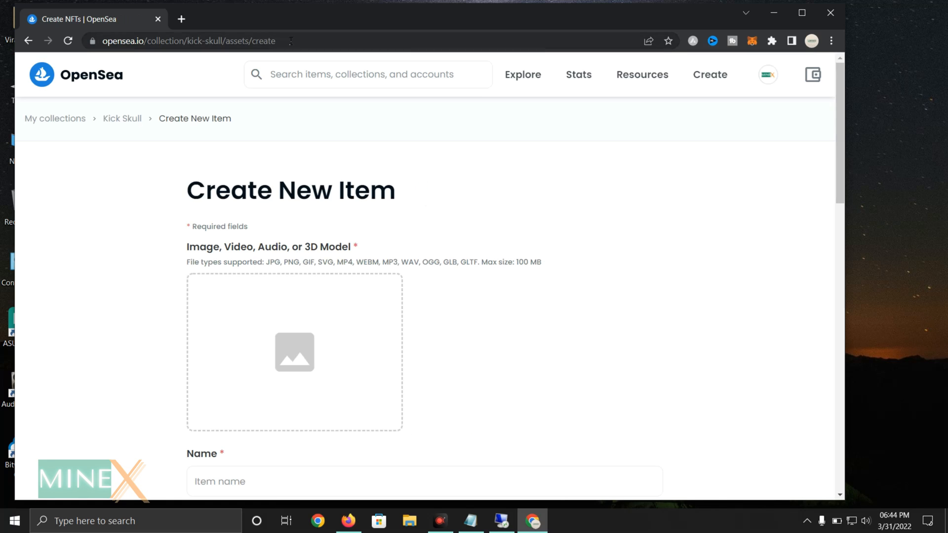
{"action": "left_click", "coordinate": [188, 40]}
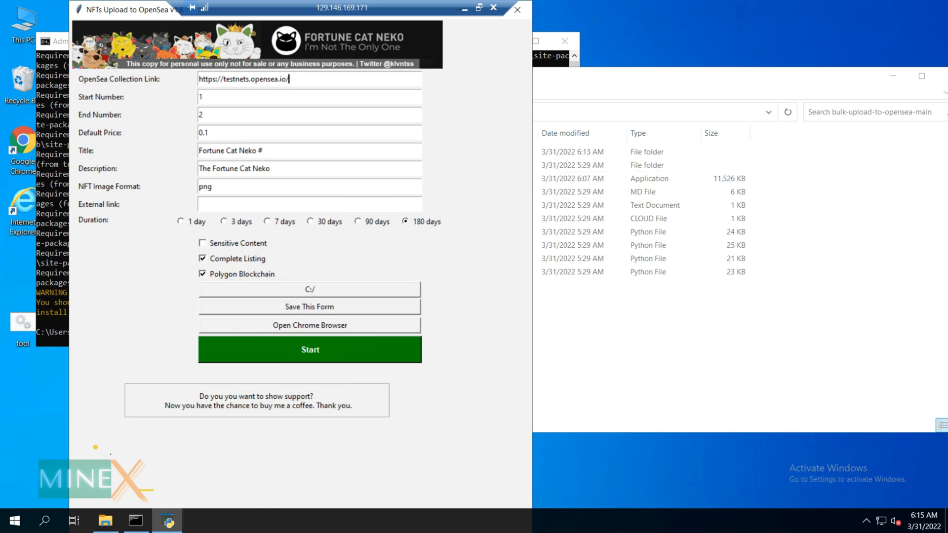
Paste the Kick Skull create URL and set items 0 to 799 at price 0.005
{"action": "type", "text": "https://opensea.io/collection/kick-skull/assets/create"}
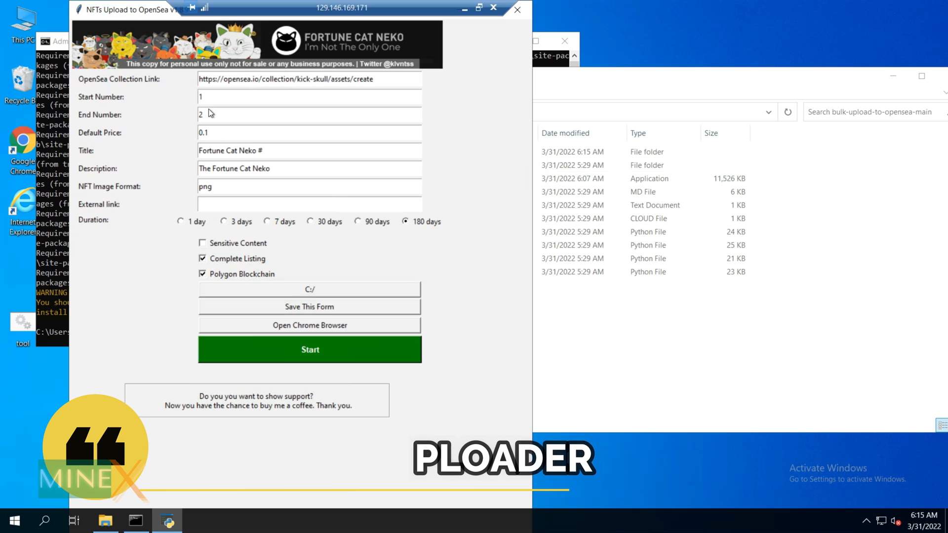
{"action": "left_click", "coordinate": [207, 96]}
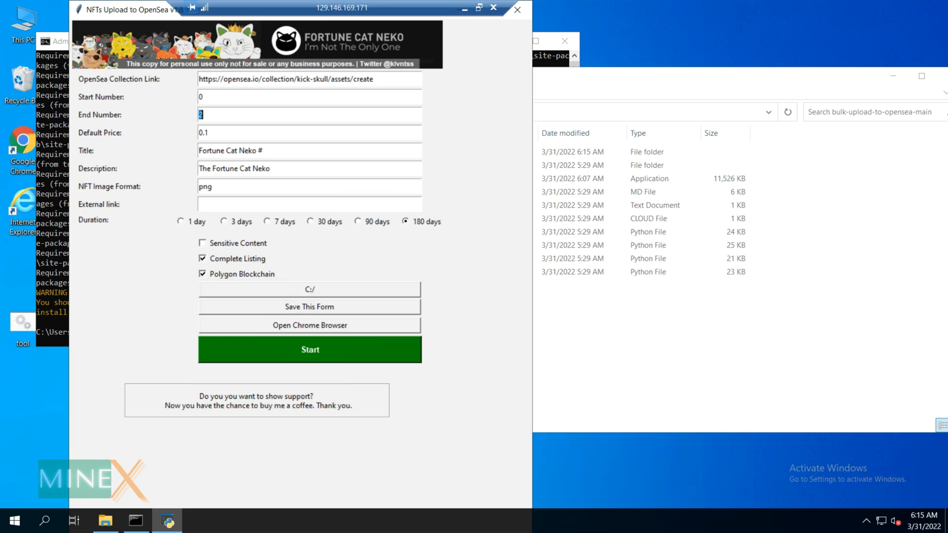
{"action": "type", "text": "799"}
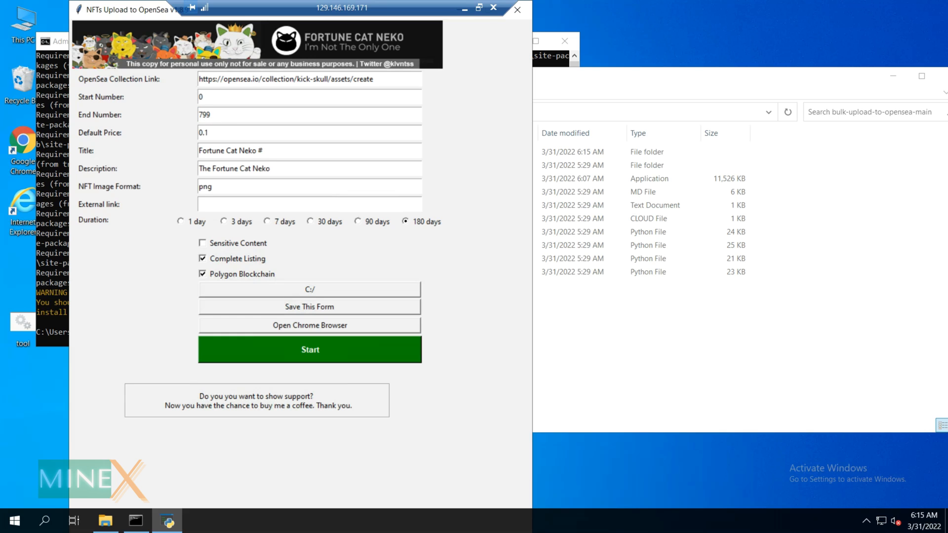
{"action": "left_click", "coordinate": [218, 132]}
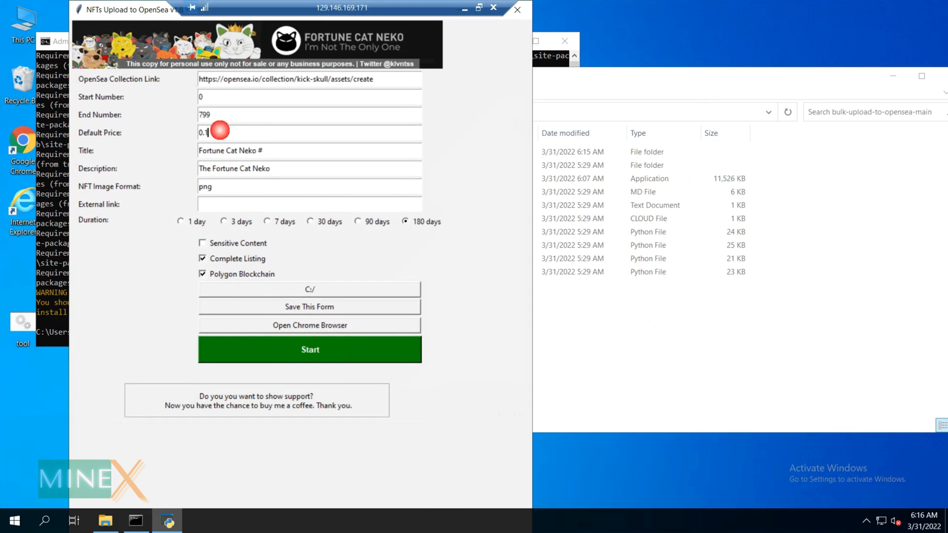
{"action": "type", "text": "0.005"}
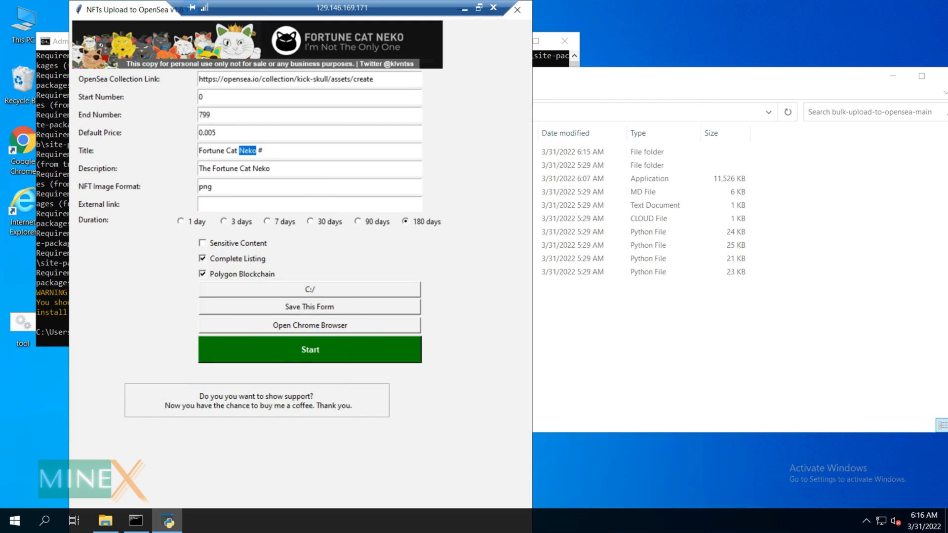
Enter the title 'Kick Skull #' and the 'Kick Skull NFT Collection form Minextuts' description
{"action": "type", "text": "Kick Skull #"}
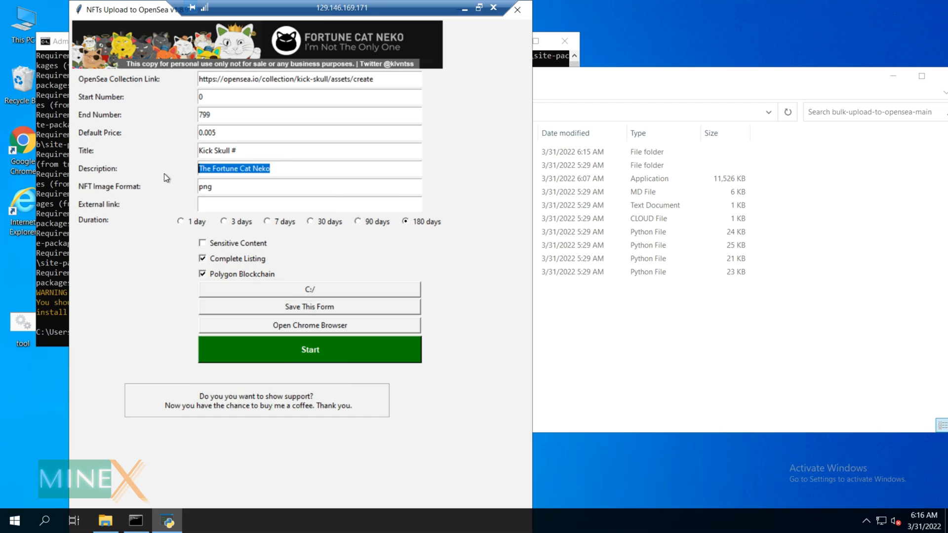
{"action": "type", "text": "Kick Skull"}
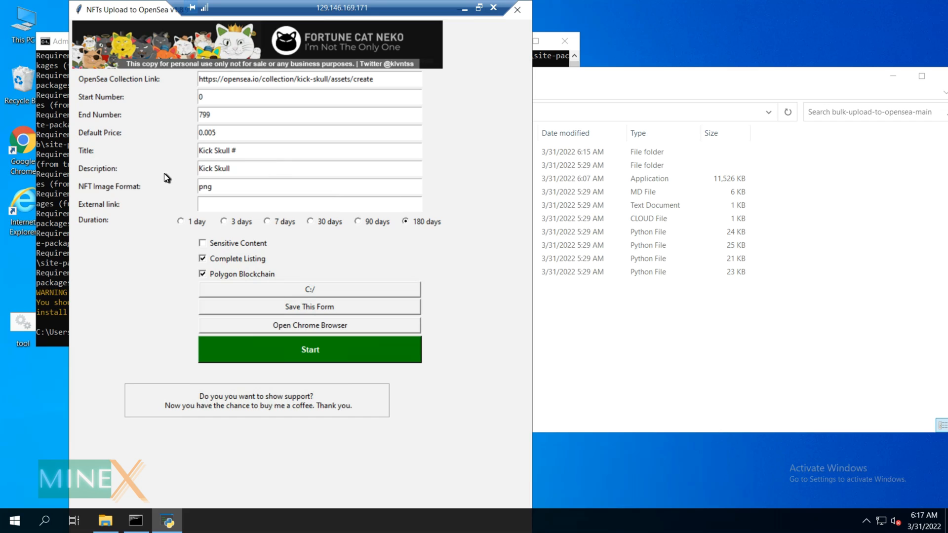
{"action": "type", "text": "NFT Collection"}
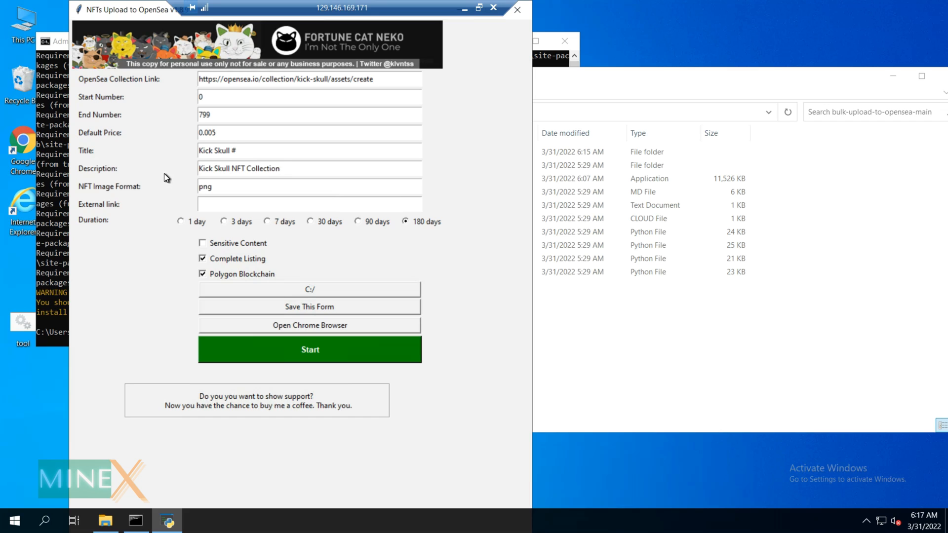
{"action": "type", "text": "form Minextuts"}
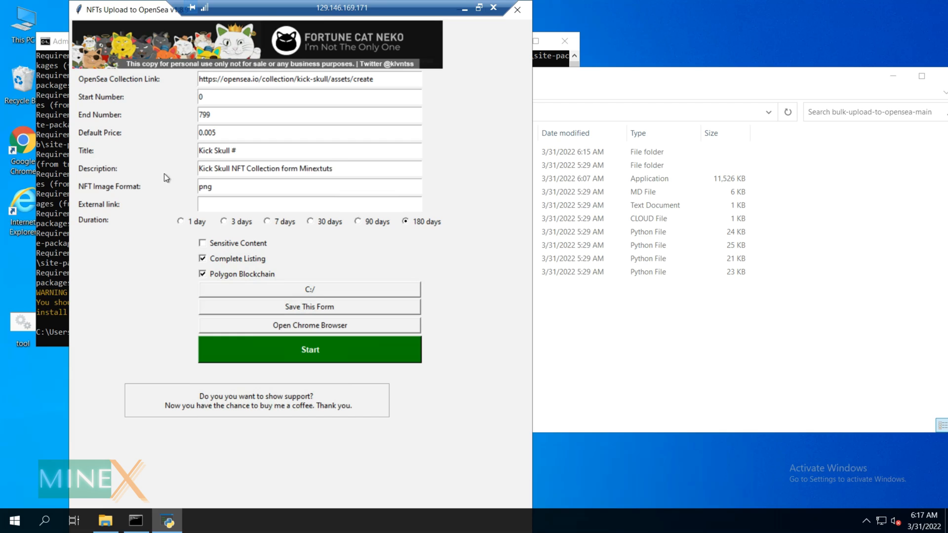
{"action": "left_click", "coordinate": [309, 168]}
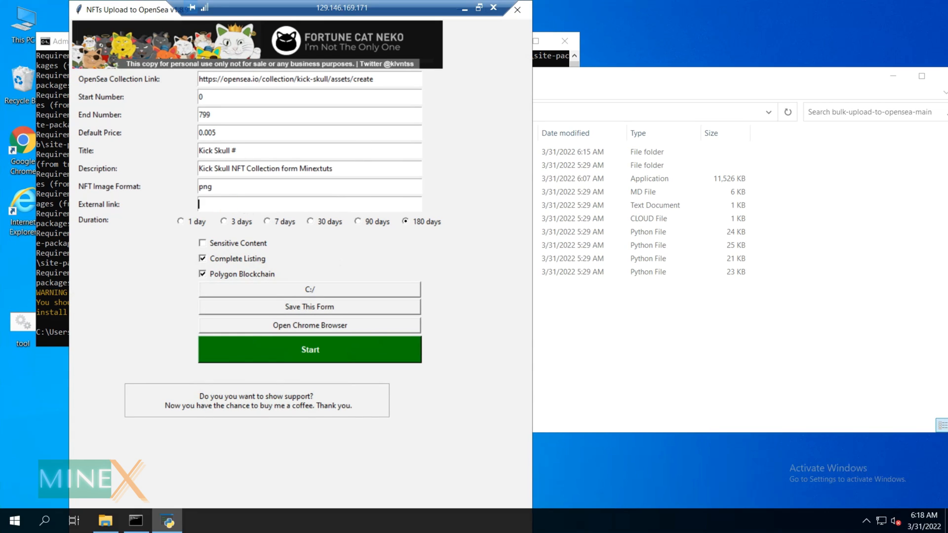
Set the minextuts NFTs external link and bulk-upload-to-opensea-main folder, then launch Chrome
{"action": "type", "text": "https://www.minextuts.com/category/blockchain/nfts/"}
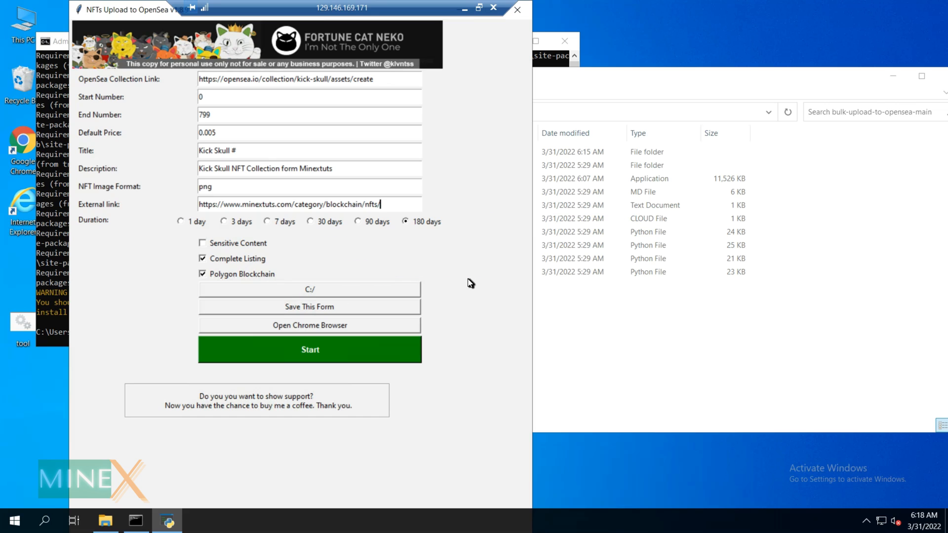
{"action": "mouse_move", "coordinate": [312, 296]}
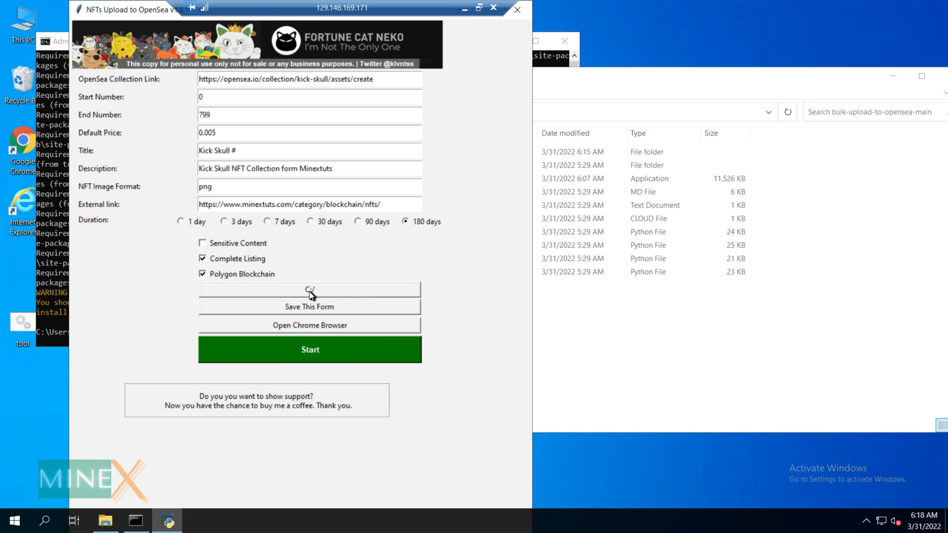
{"action": "left_click", "coordinate": [309, 289]}
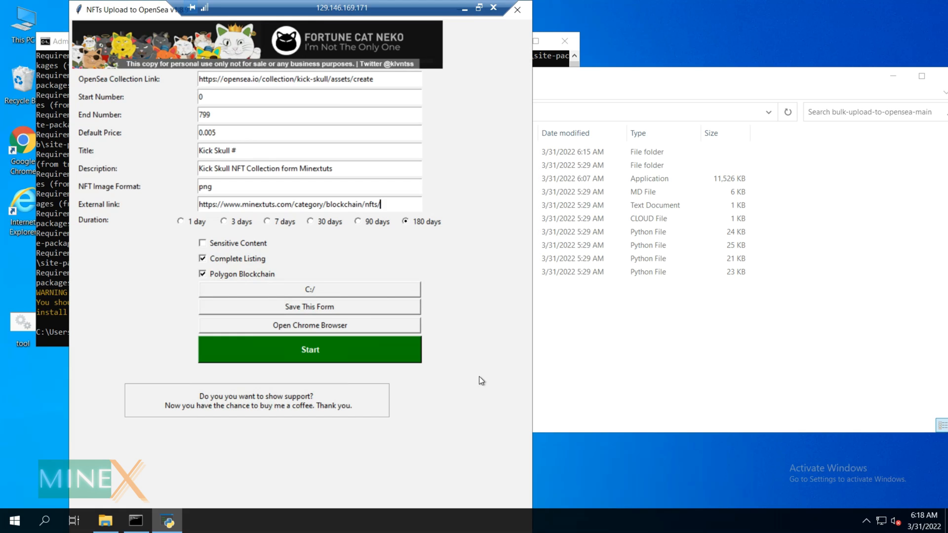
{"action": "left_click", "coordinate": [309, 289]}
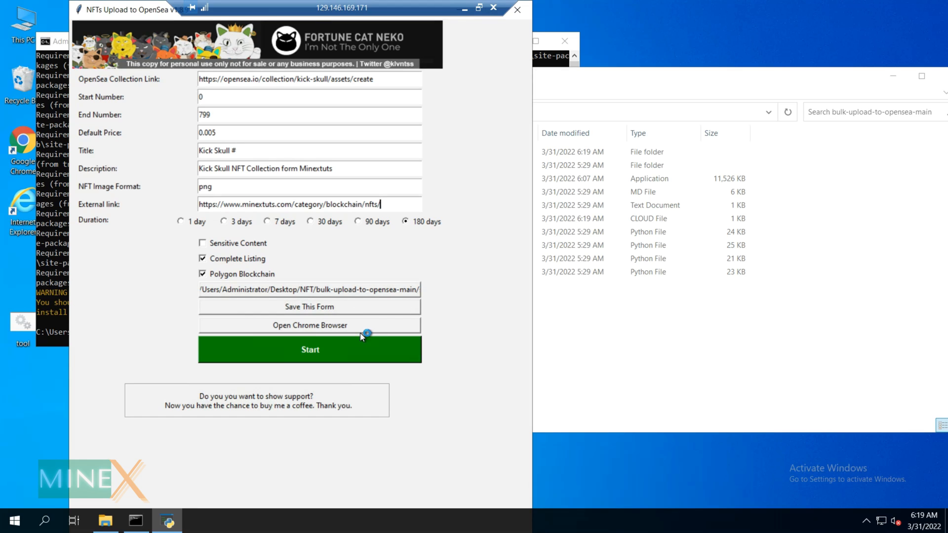
{"action": "left_click", "coordinate": [309, 325]}
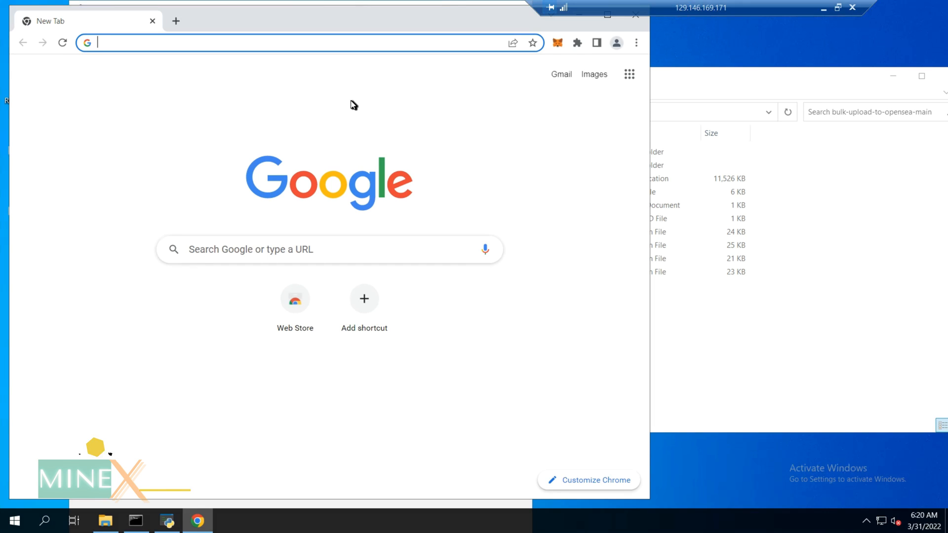
Navigate Chrome to the Buster: Captcha Solver for Humans Chrome Web Store page
{"action": "type", "text": "chrome.google.com/webstore/detail/buster-captcha-solver-for/mpbjkejclgfgadiemmefgebjfooflfhl?hl=en"}
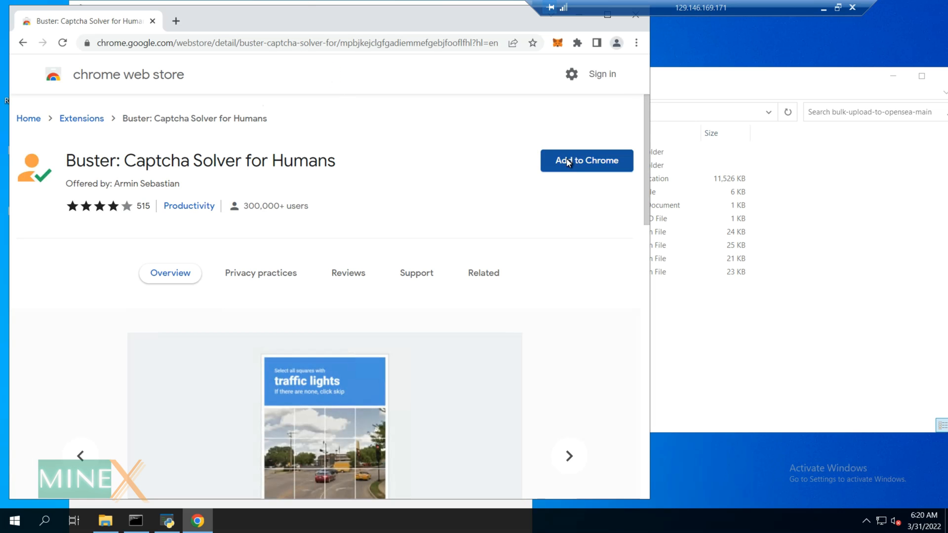
Add the Buster extension to Chrome, confirm it, and dismiss the added notice
{"action": "left_click", "coordinate": [585, 160]}
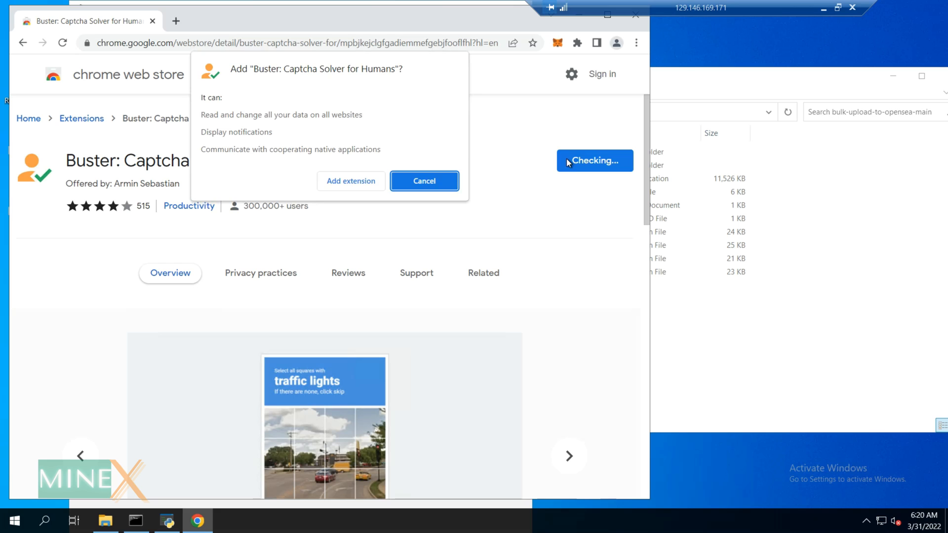
{"action": "left_click", "coordinate": [424, 180]}
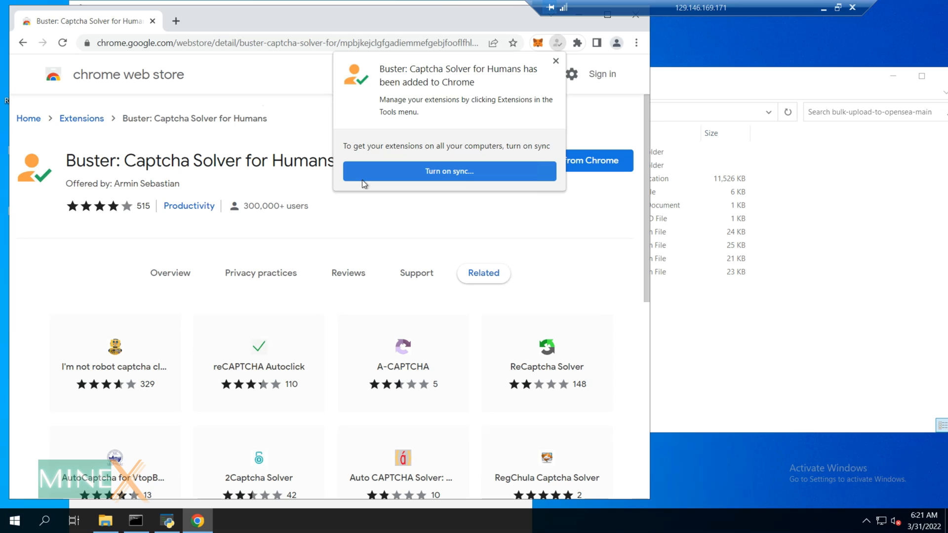
{"action": "left_click", "coordinate": [554, 60]}
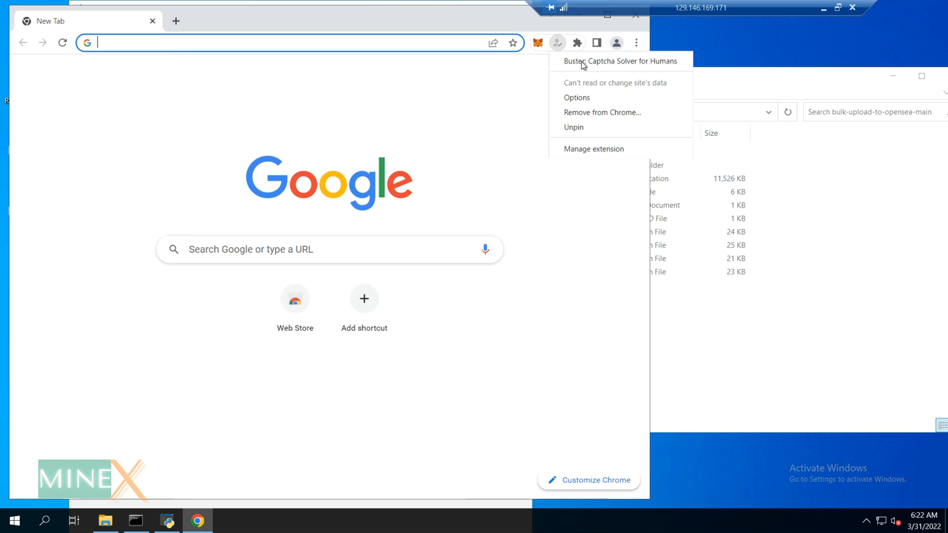
In Buster's options, switch the speech service dropdown to Wit.ai
{"action": "left_click", "coordinate": [620, 60]}
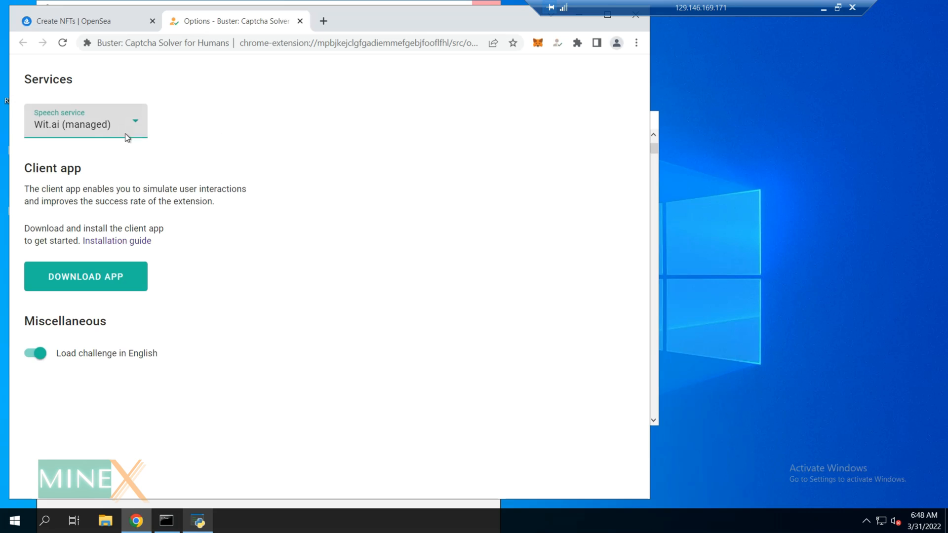
{"action": "left_click", "coordinate": [86, 121]}
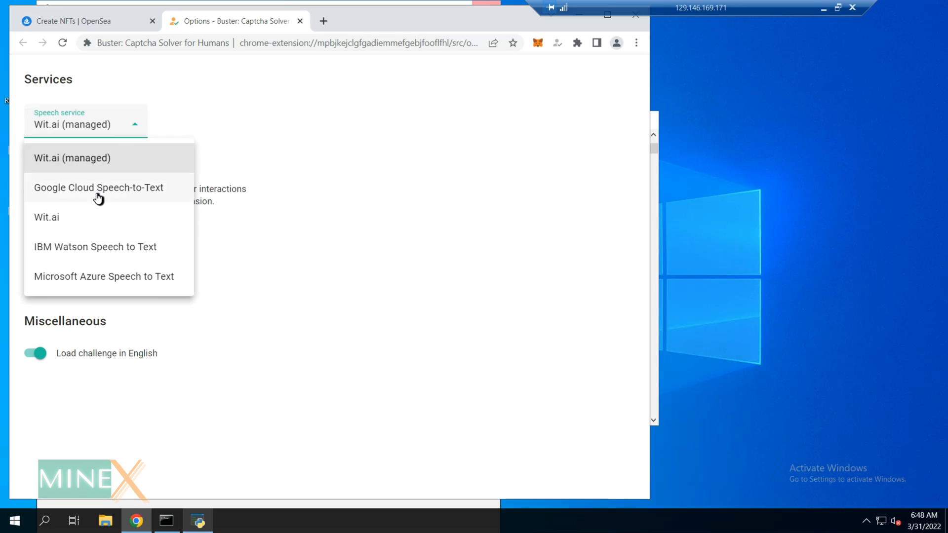
{"action": "mouse_move", "coordinate": [68, 222]}
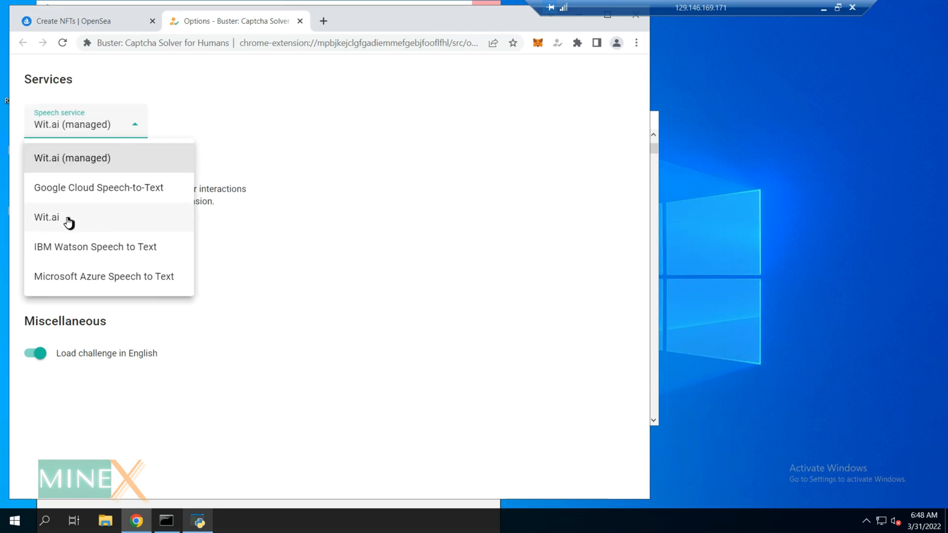
{"action": "left_click", "coordinate": [47, 217]}
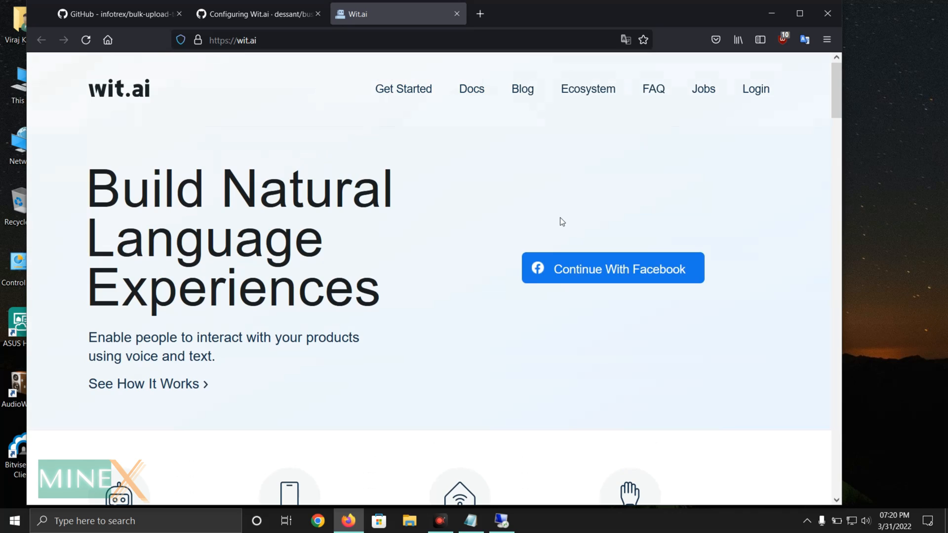
Log in to Wit.ai through Facebook, approving access, to reach the Apps page
{"action": "left_click", "coordinate": [612, 269]}
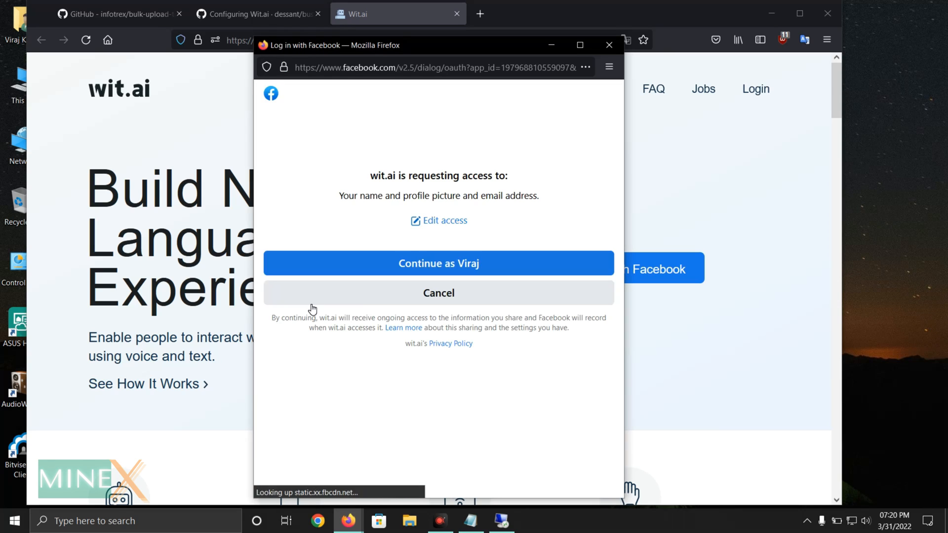
{"action": "left_click", "coordinate": [438, 263]}
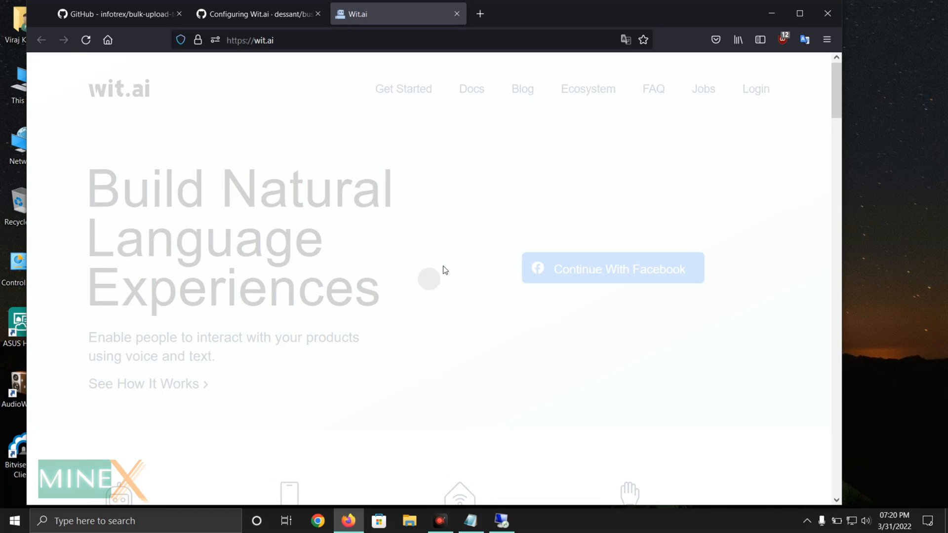
{"action": "left_click", "coordinate": [612, 269]}
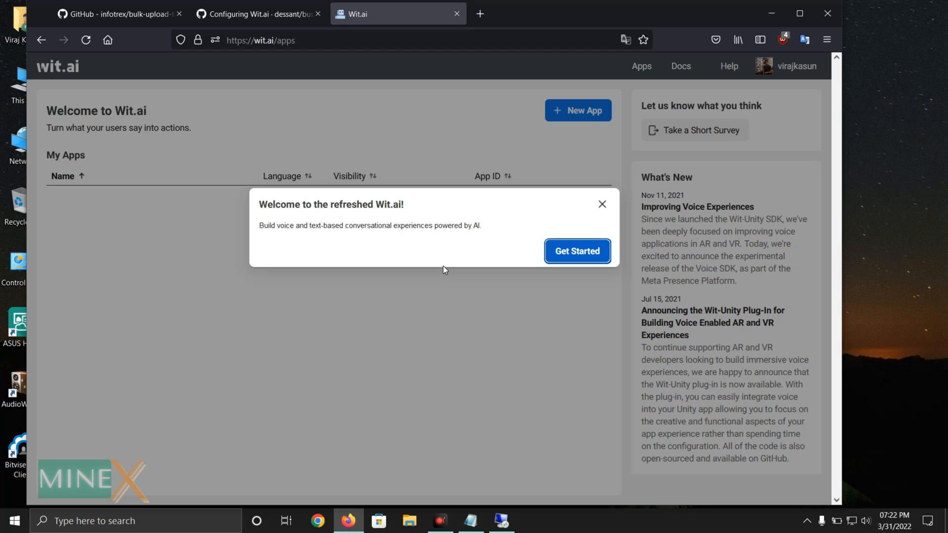
Dismiss the welcome popup and create a private Wit.ai app named nft
{"action": "left_click", "coordinate": [576, 251]}
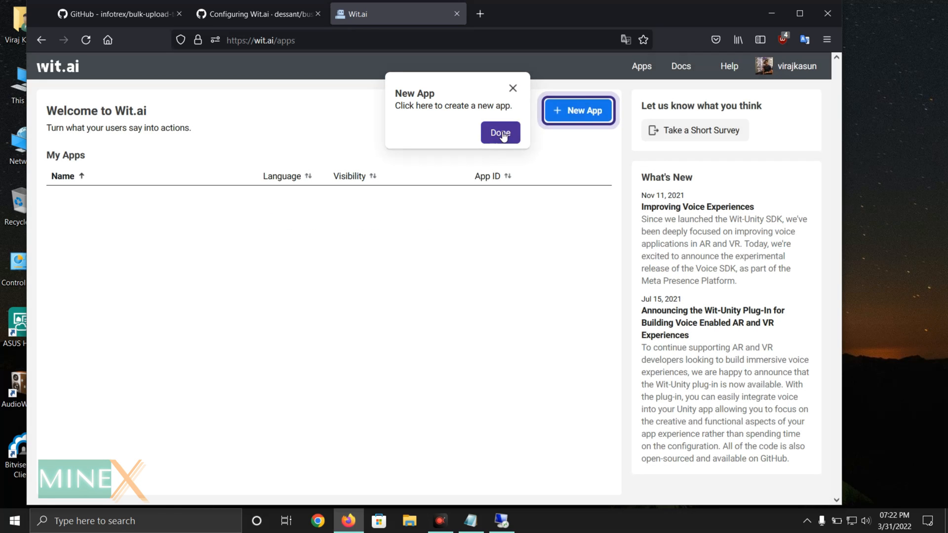
{"action": "left_click", "coordinate": [577, 110]}
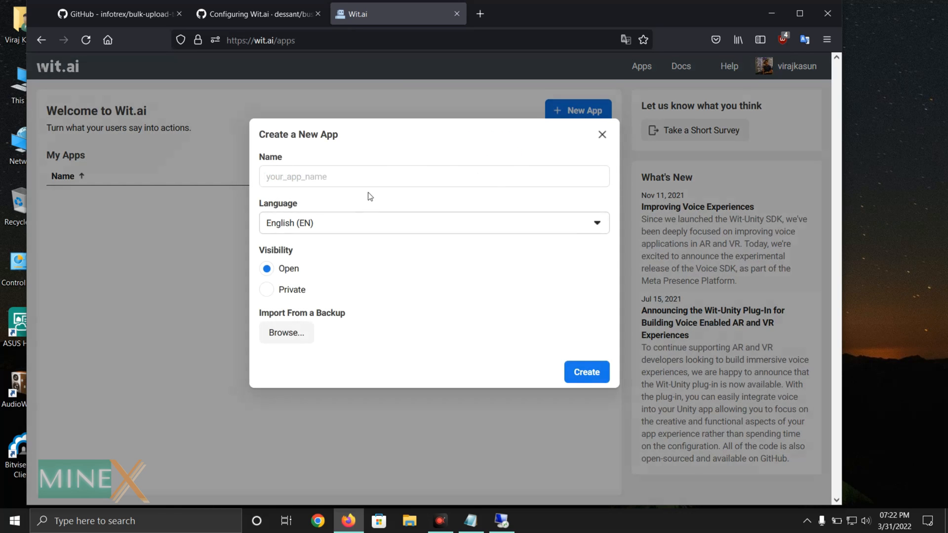
{"action": "left_click", "coordinate": [433, 176]}
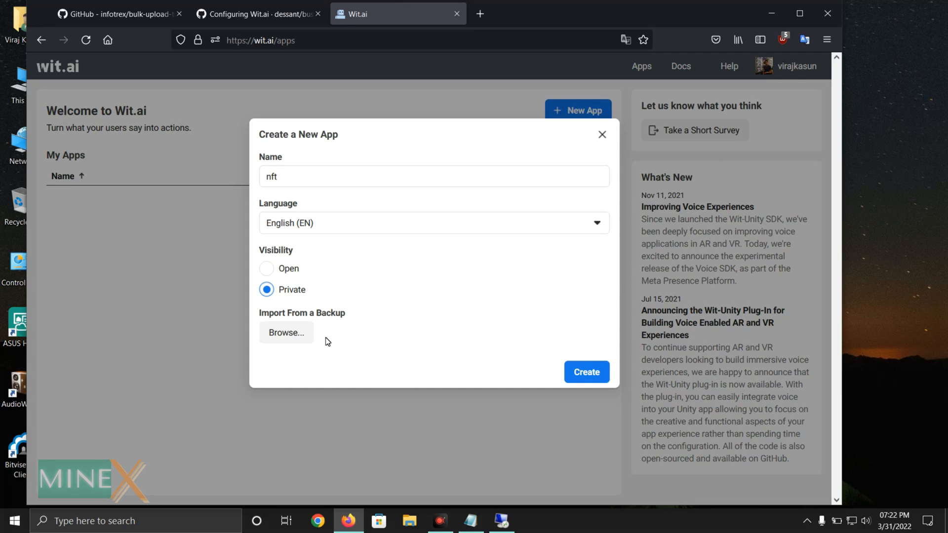
{"action": "left_click", "coordinate": [584, 372]}
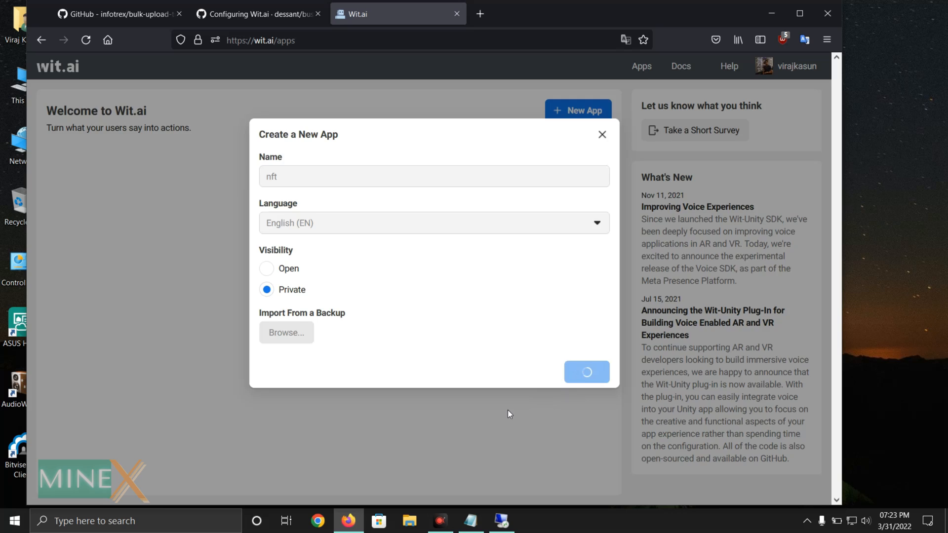
{"action": "left_click", "coordinate": [585, 371]}
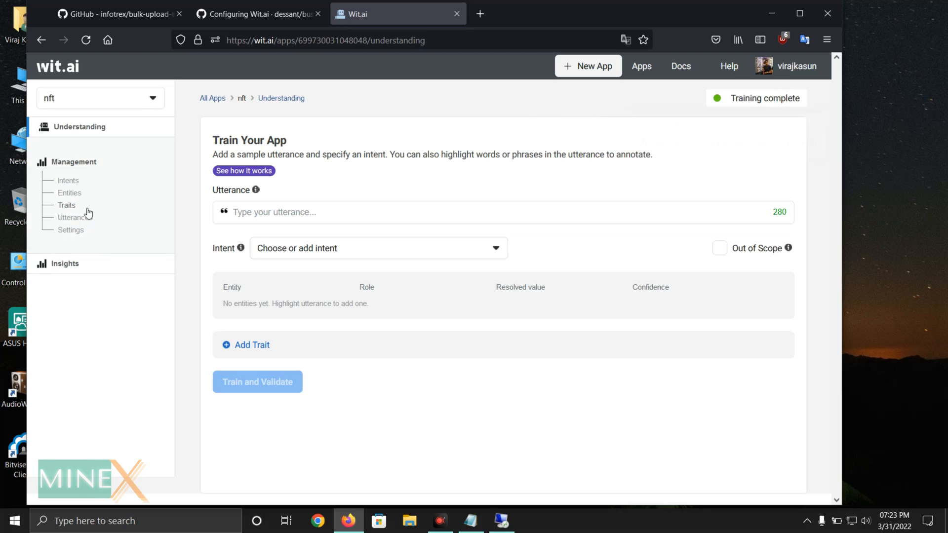
Open the nft app's Management settings and copy the Client Access Token
{"action": "left_click", "coordinate": [71, 230]}
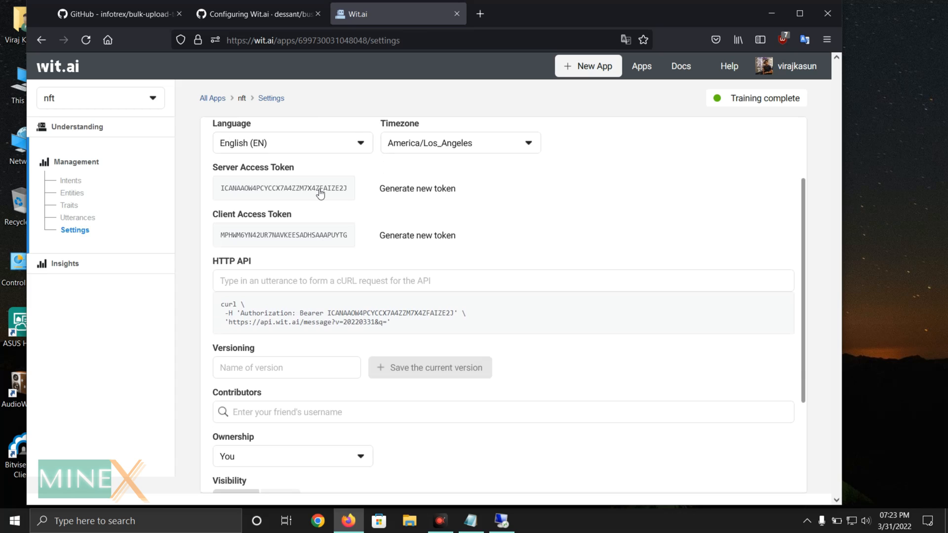
{"action": "left_click", "coordinate": [417, 188]}
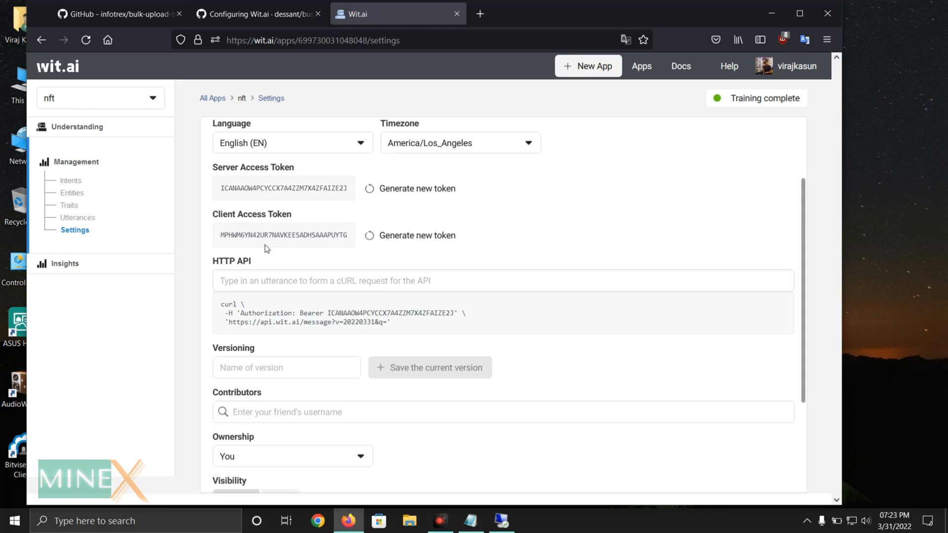
{"action": "mouse_move", "coordinate": [400, 304]}
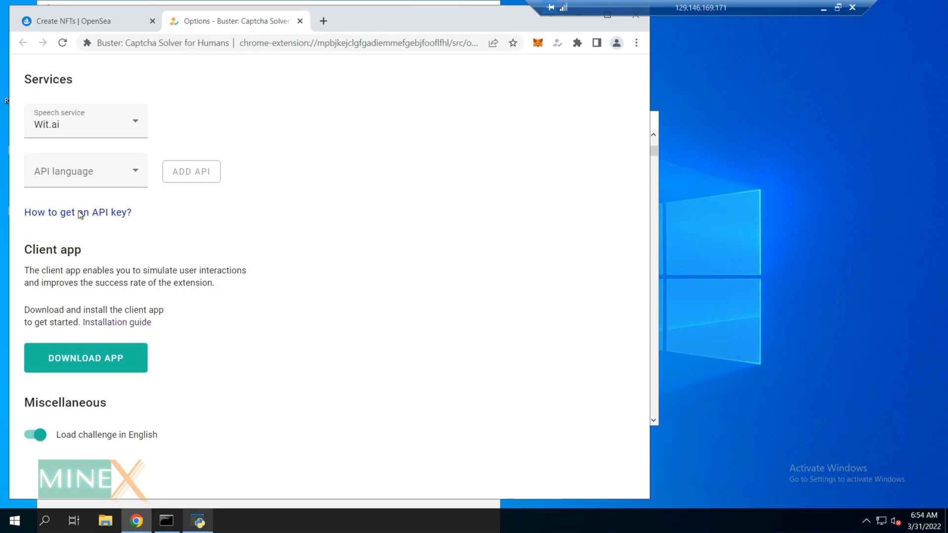
{"action": "left_click", "coordinate": [86, 171]}
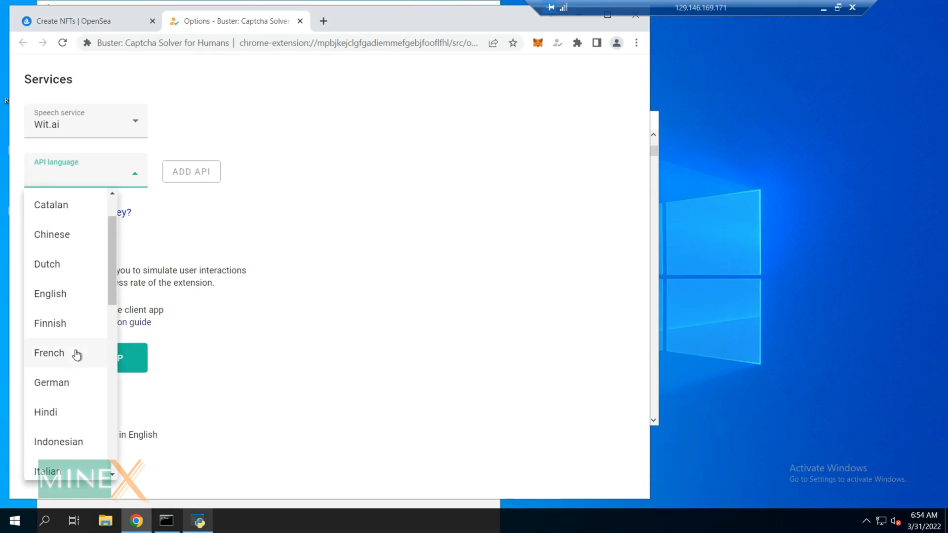
{"action": "left_click", "coordinate": [50, 293]}
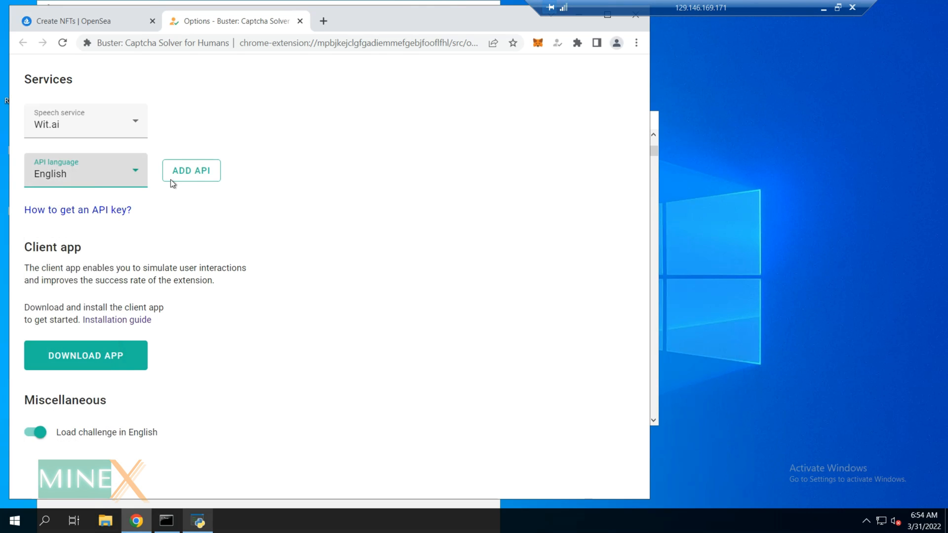
{"action": "left_click", "coordinate": [191, 170]}
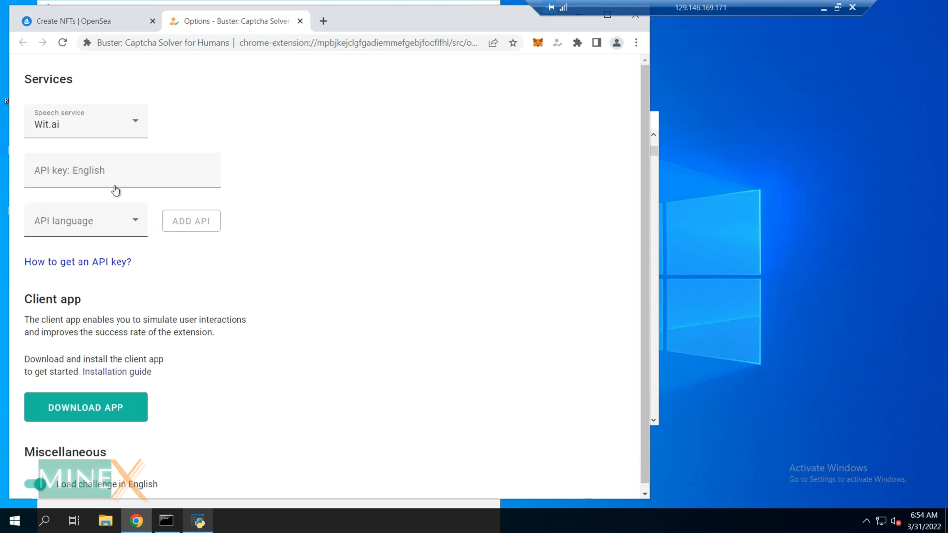
{"action": "left_click", "coordinate": [121, 170]}
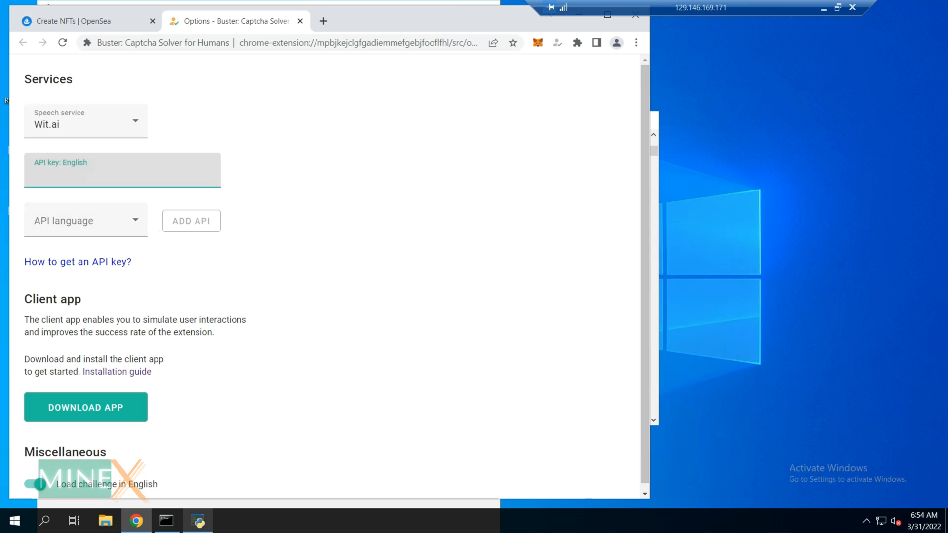
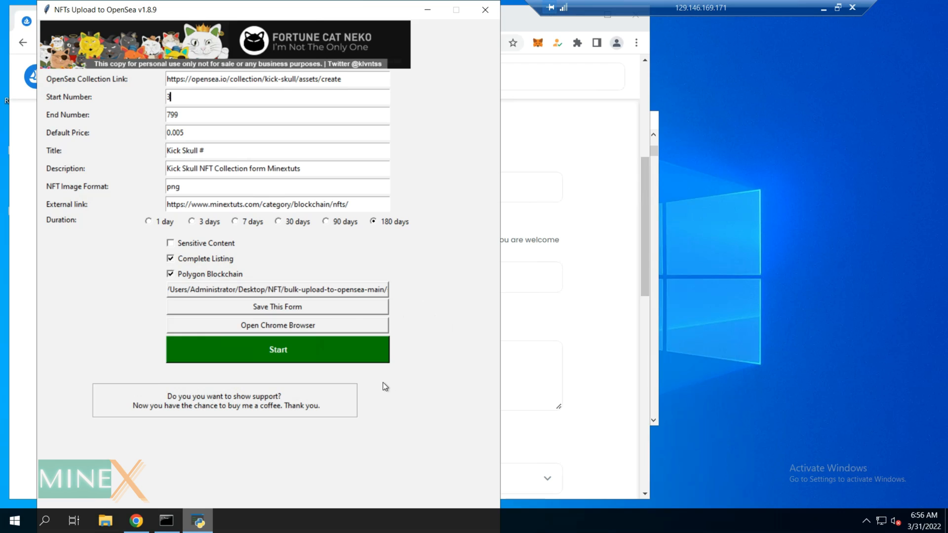
{"action": "left_click", "coordinate": [277, 350]}
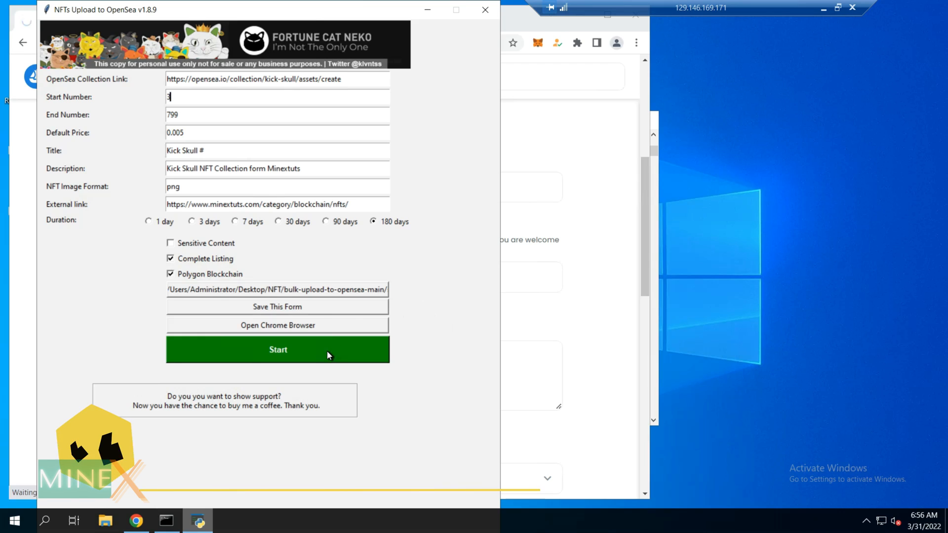
{"action": "left_click", "coordinate": [278, 350]}
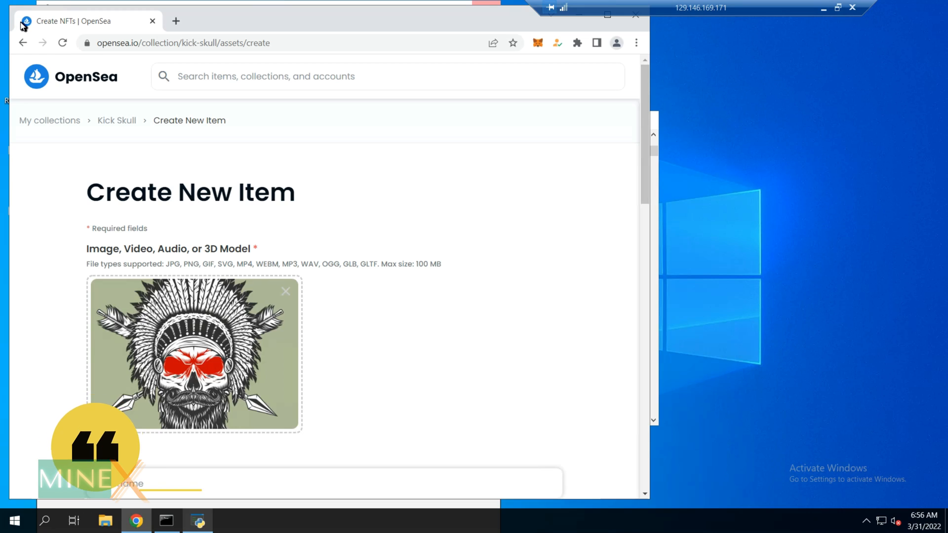
Let the uploader create Kick Skull #3 in the Kick Skull collection and list it at 0.005
{"action": "scroll", "scroll_direction": "down", "scroll_amount": 3}
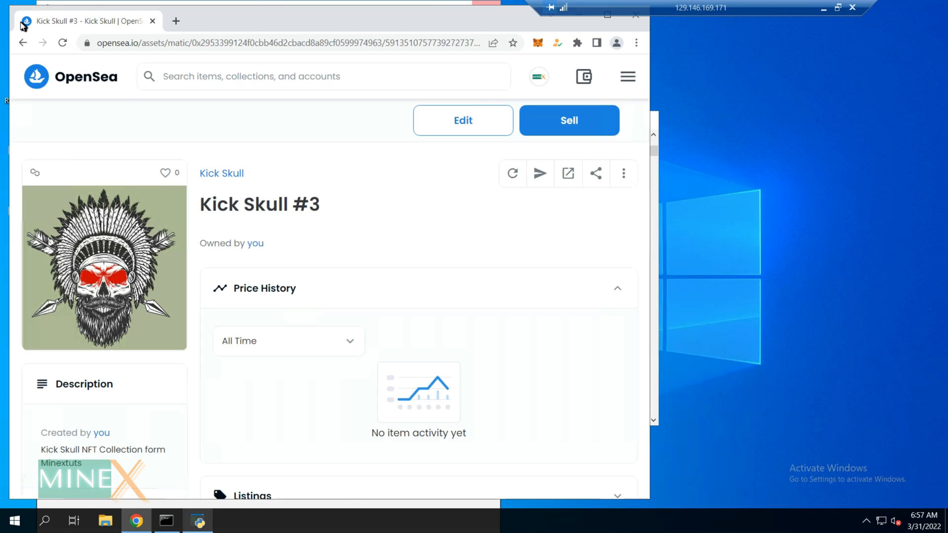
{"action": "left_click", "coordinate": [567, 119]}
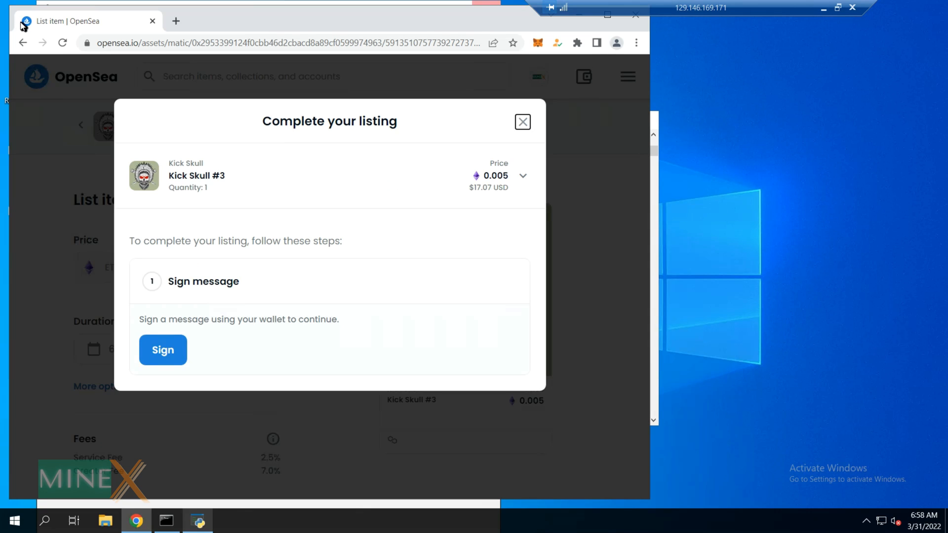
{"action": "left_click", "coordinate": [162, 350]}
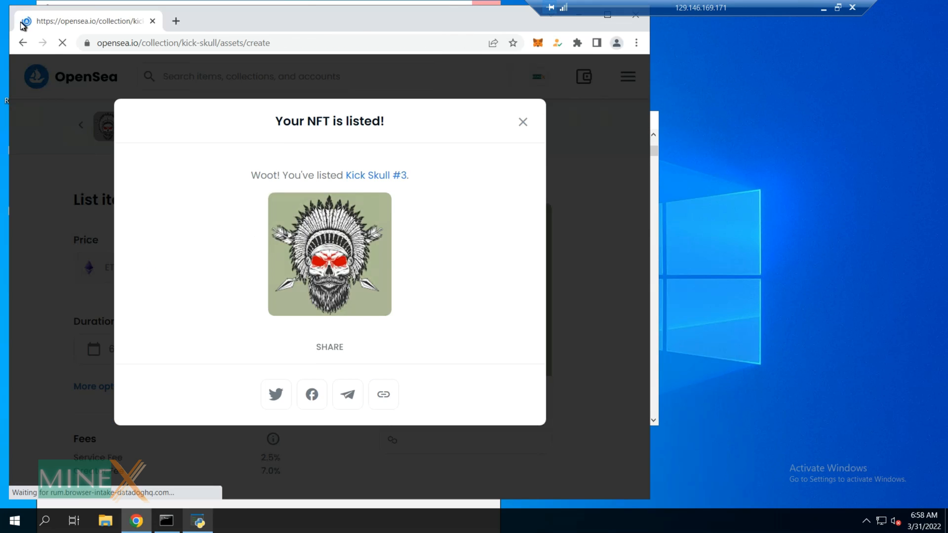
{"action": "left_click", "coordinate": [522, 121]}
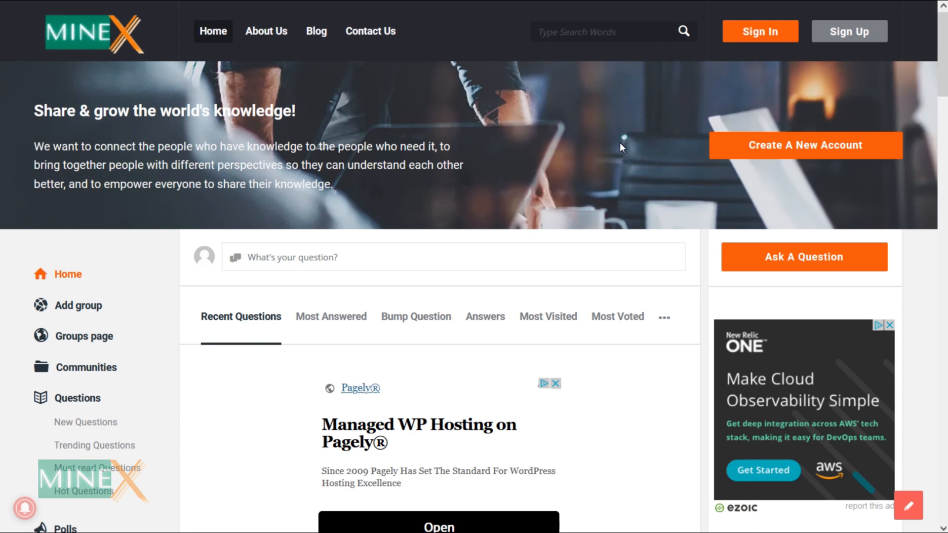
Open Ask A Question on the Minex forum and scroll to the details and captcha fields
{"action": "left_click", "coordinate": [804, 257]}
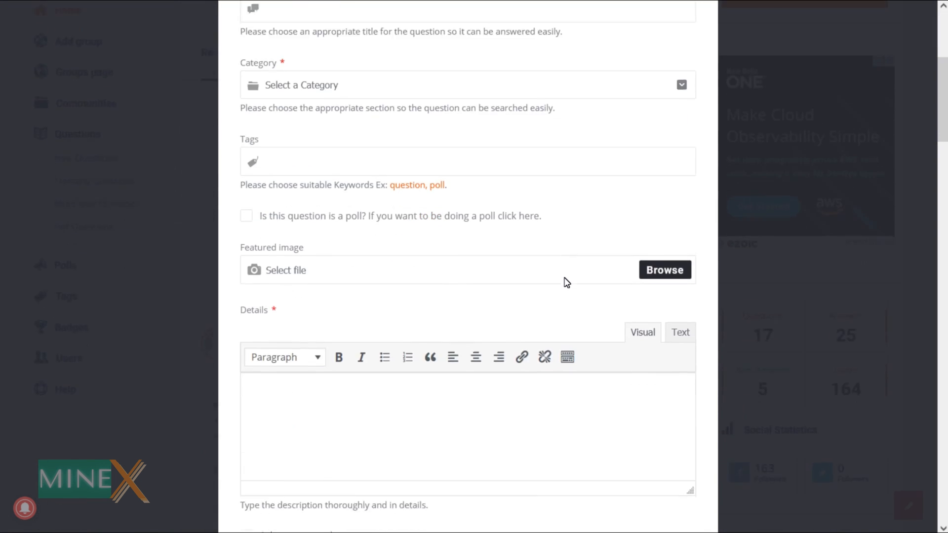
{"action": "scroll", "scroll_direction": "down", "scroll_amount": 3}
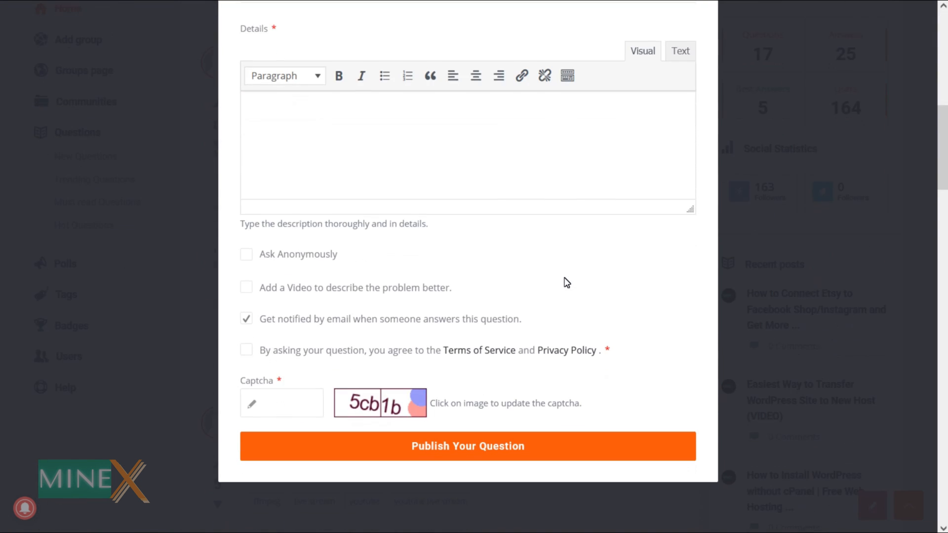